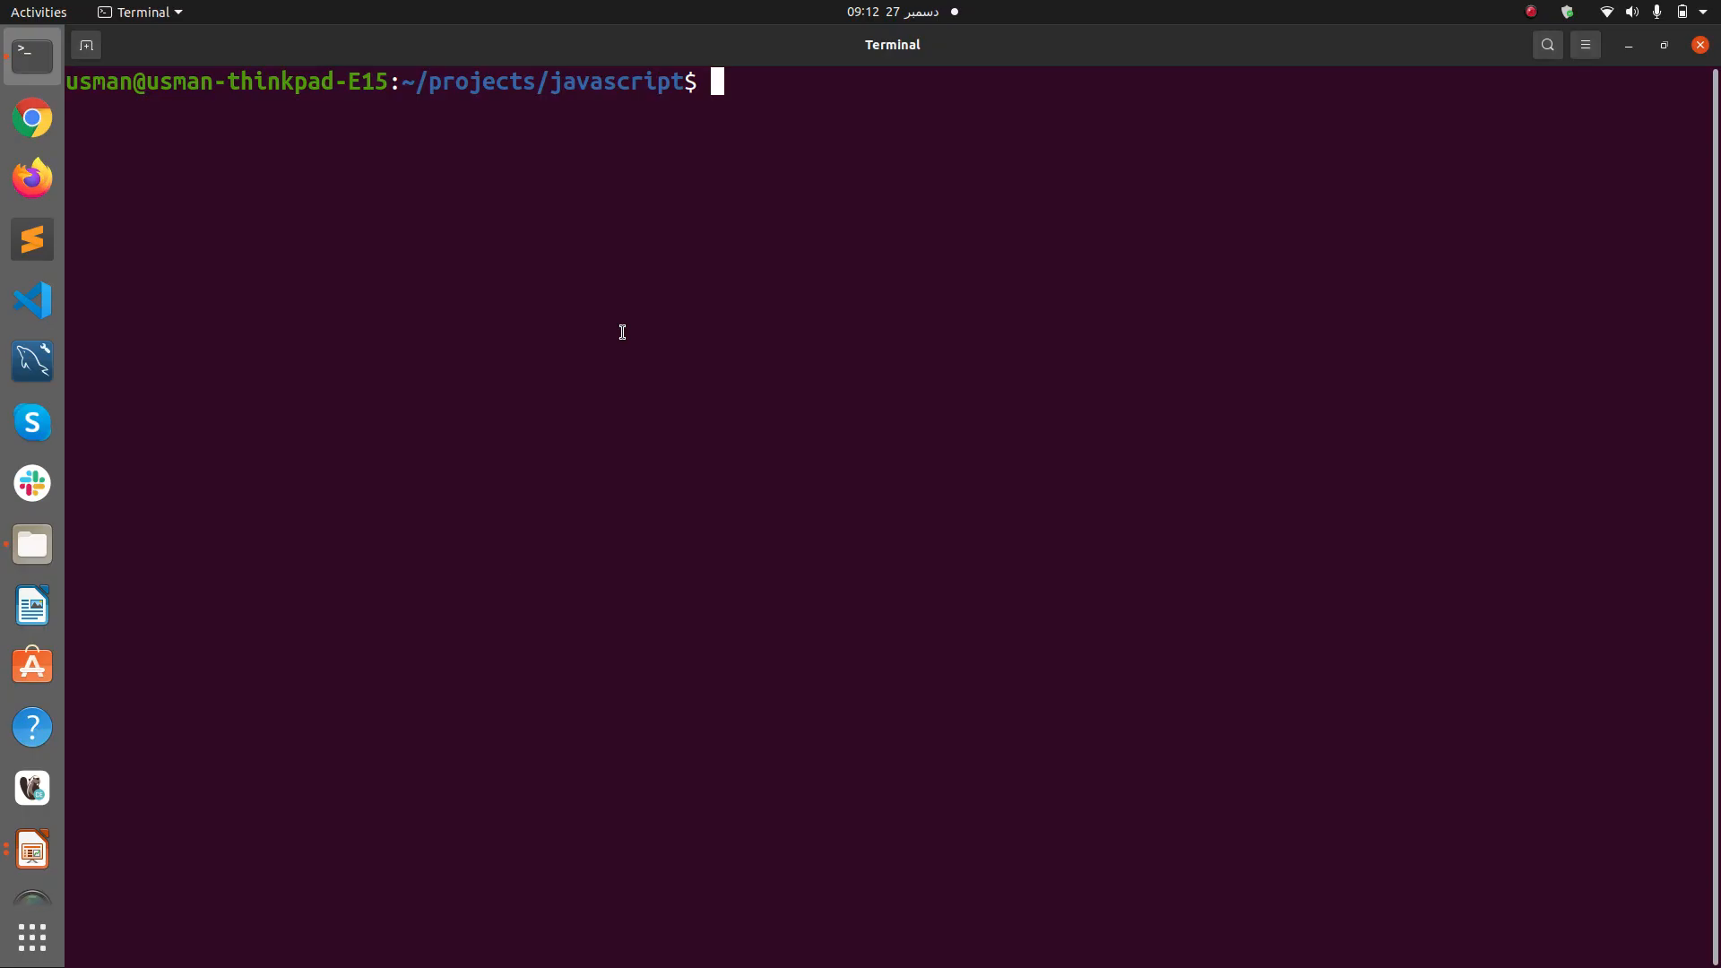
- Create the trycatch folder with sudo mkdir and give it 777 permissions recursively
text(sudo)
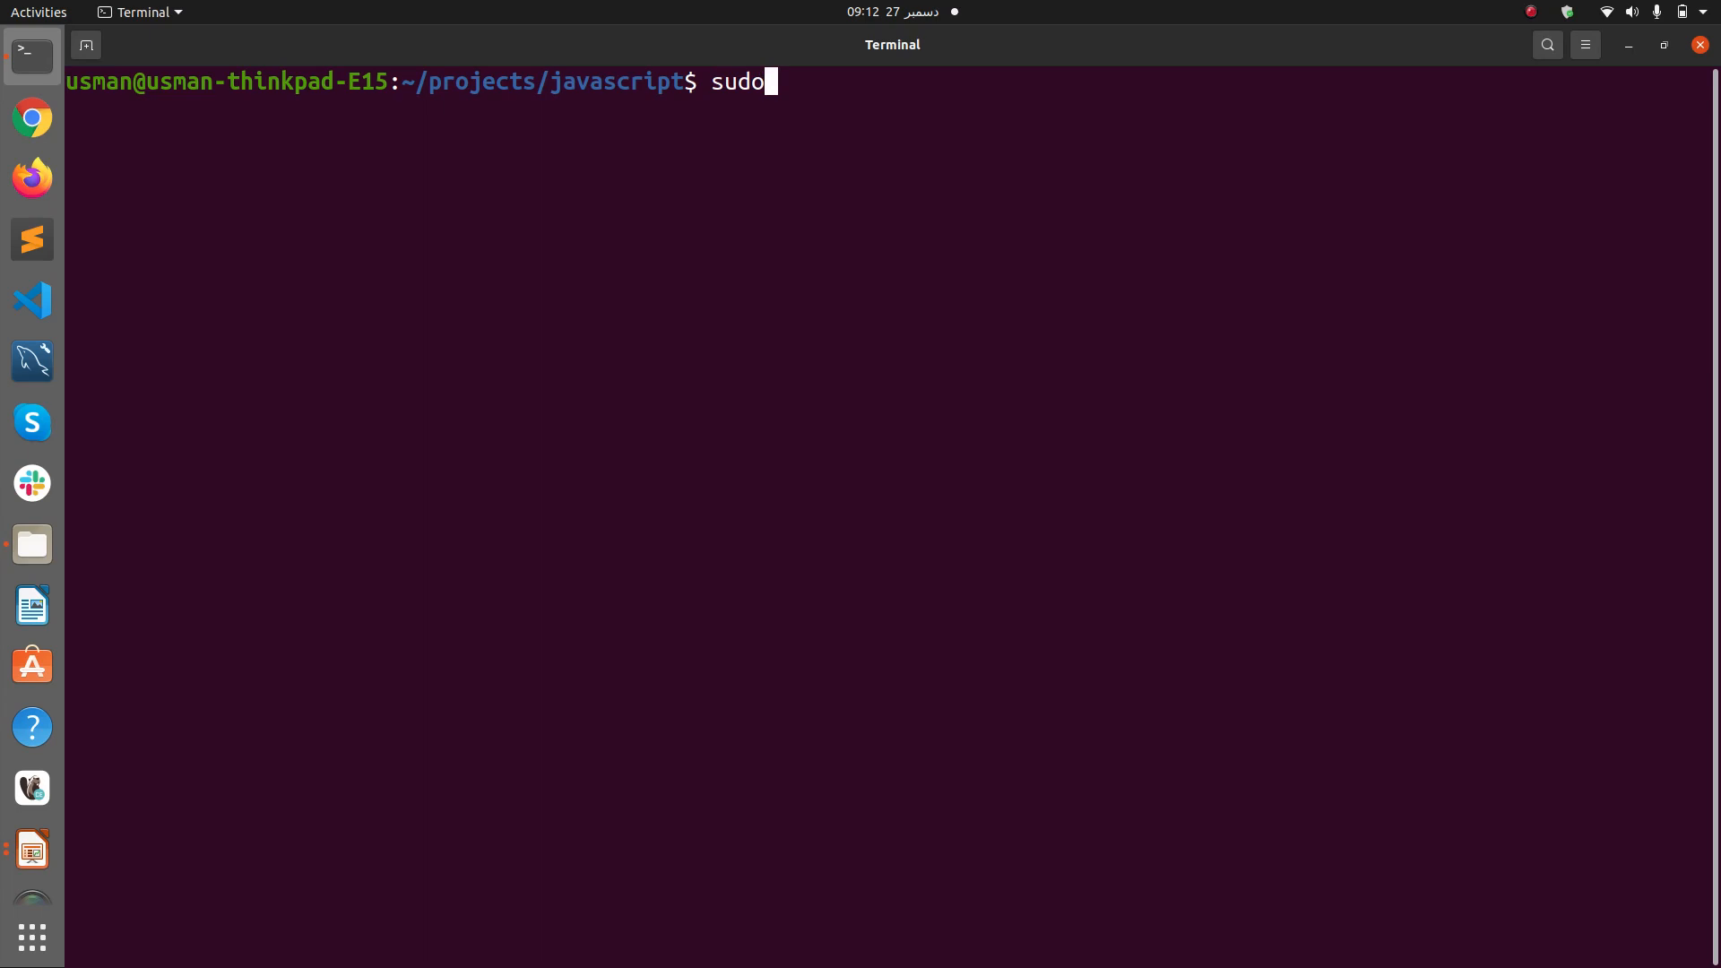
text(mkdir trycatch)
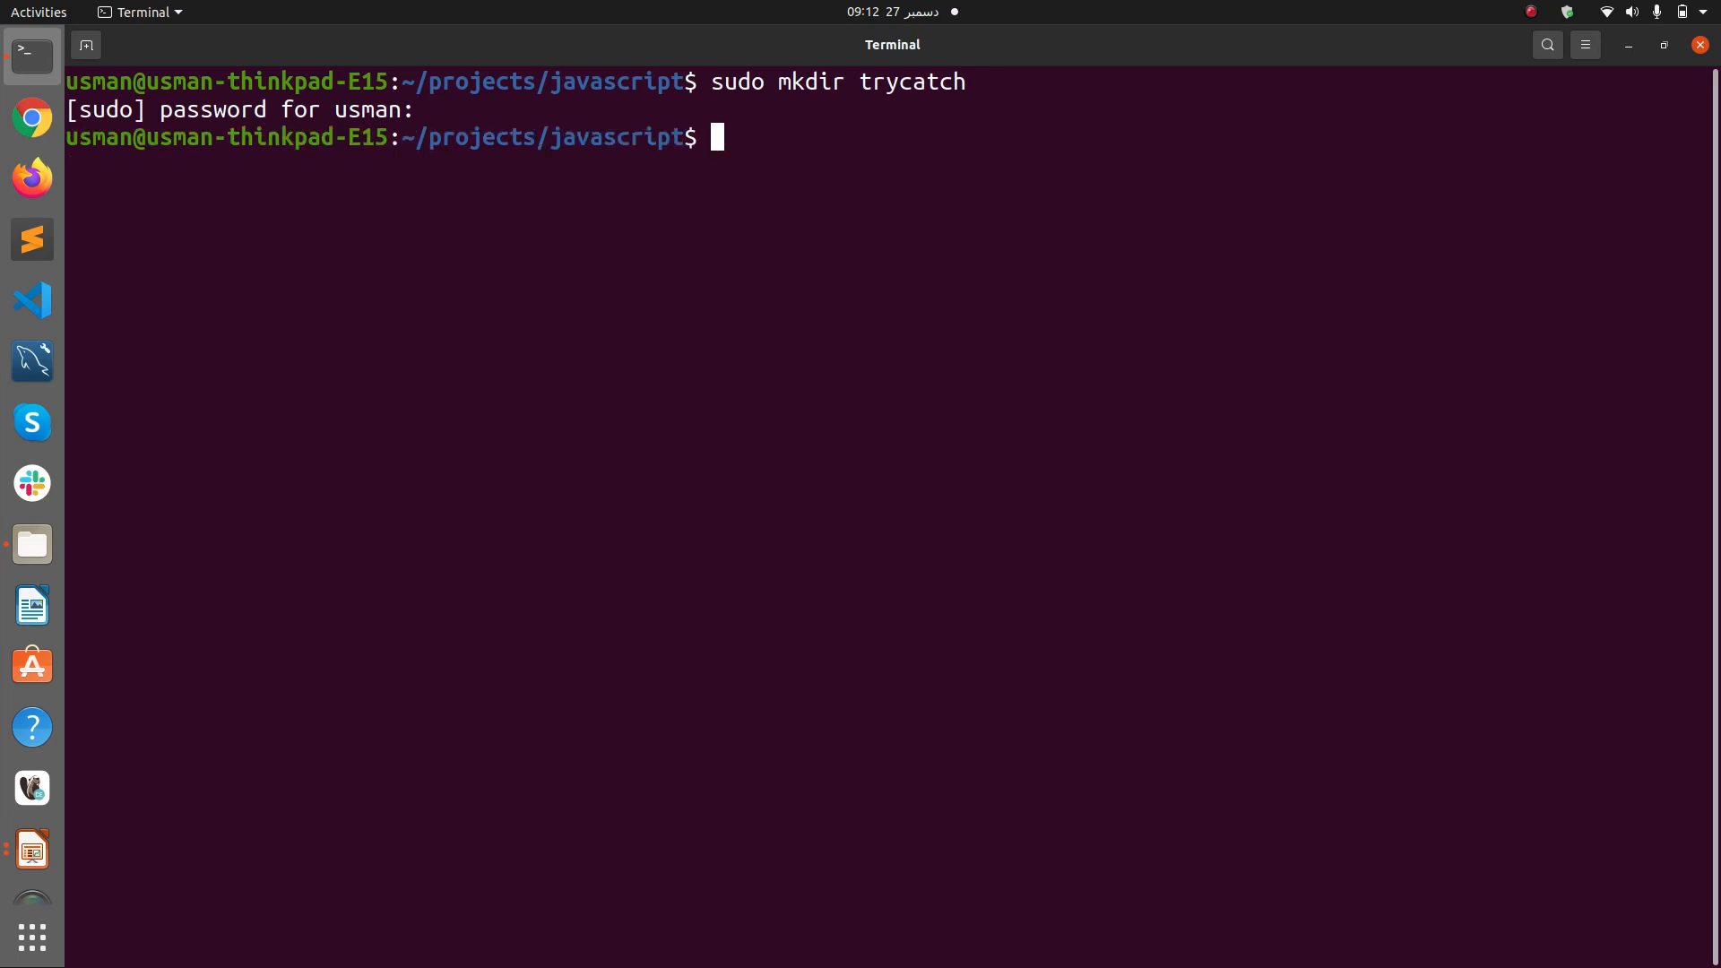
text(sudo chmod)
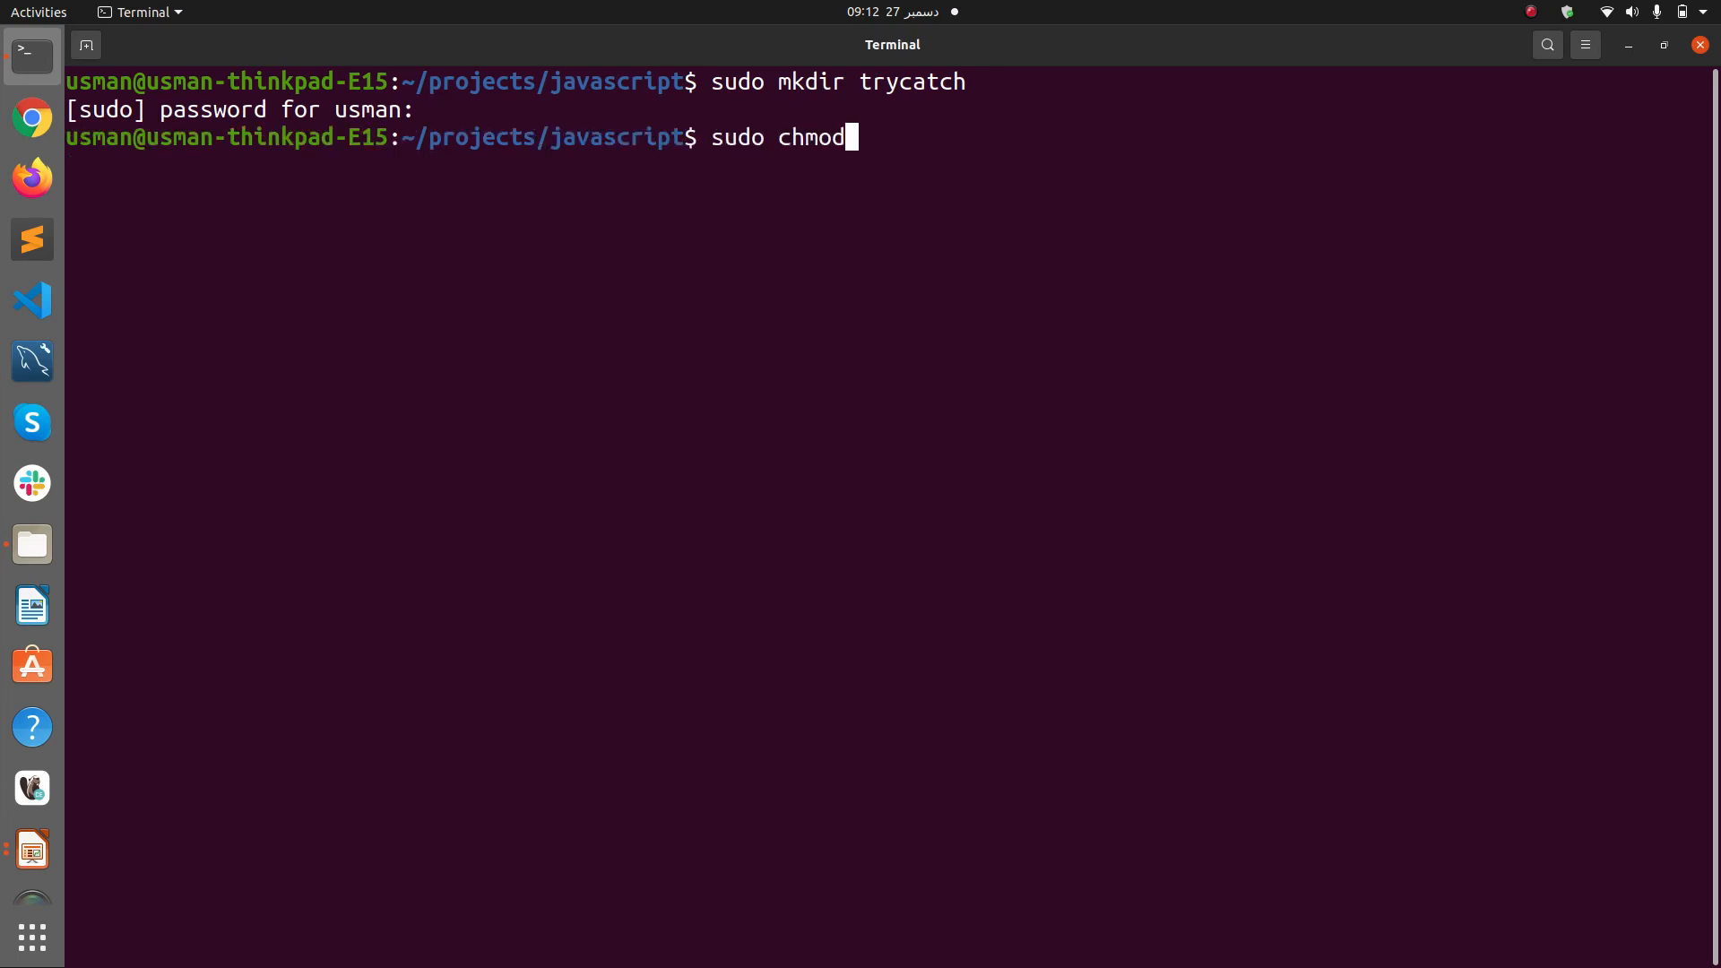
text(-R 777 trycatch/)
text(cd trycatch/)
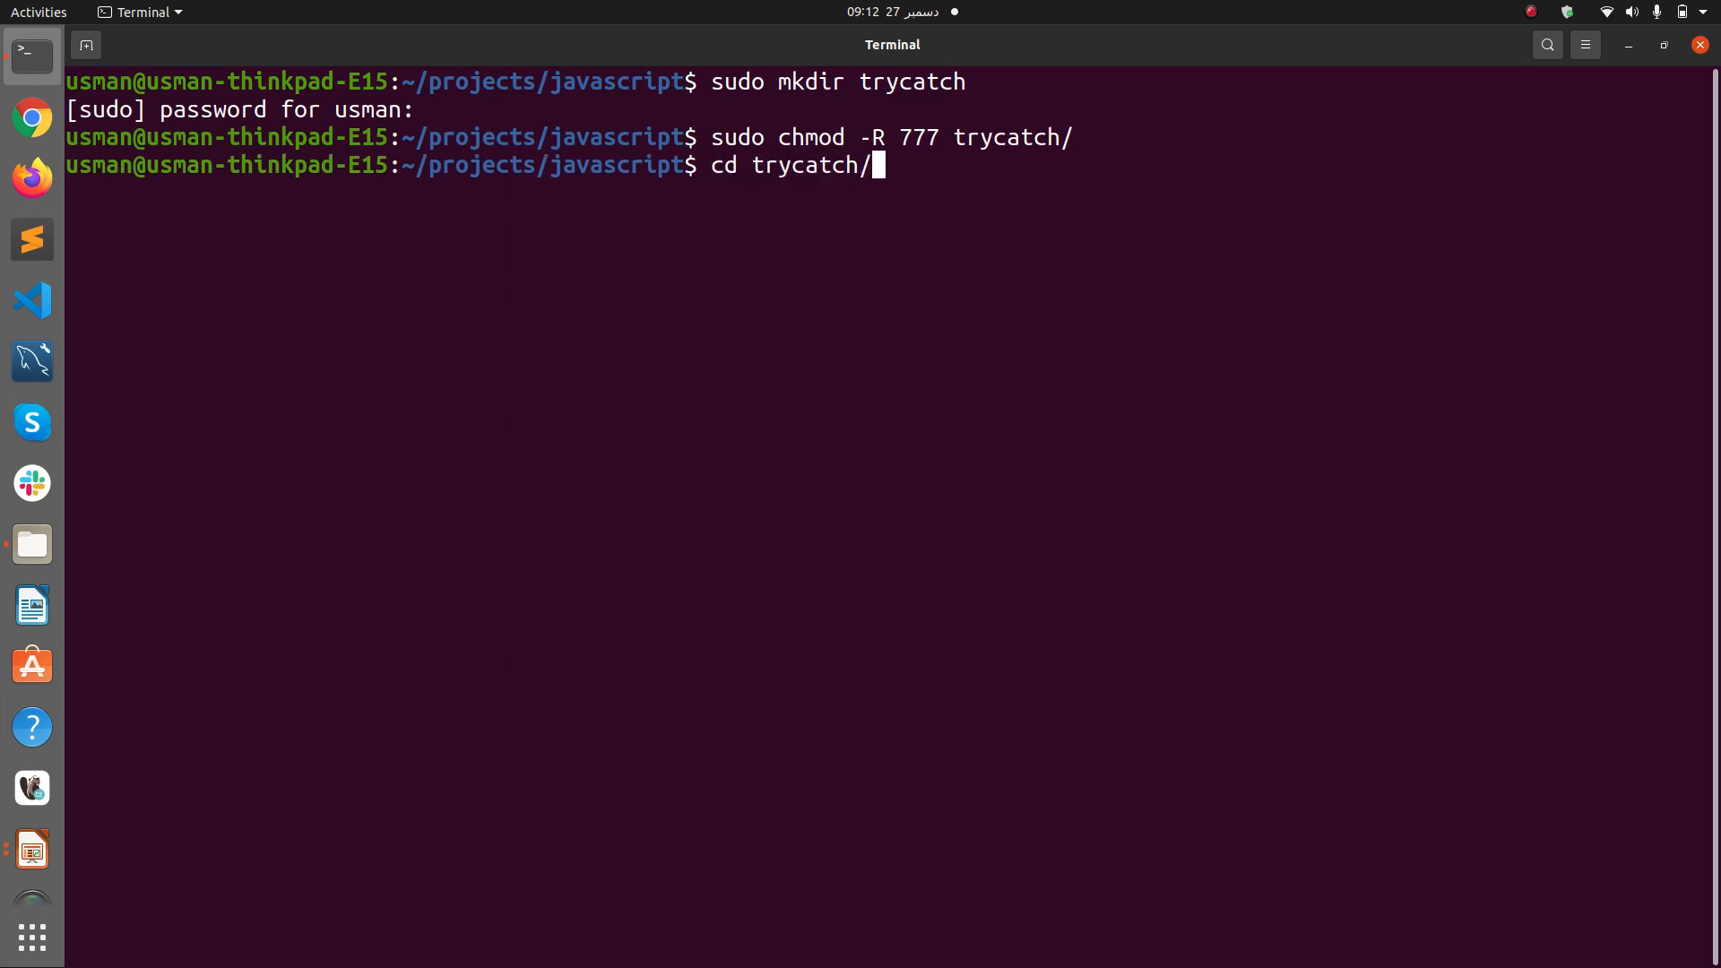
- Open a new trycatch.html in Sublime Text with subl
text(subl)
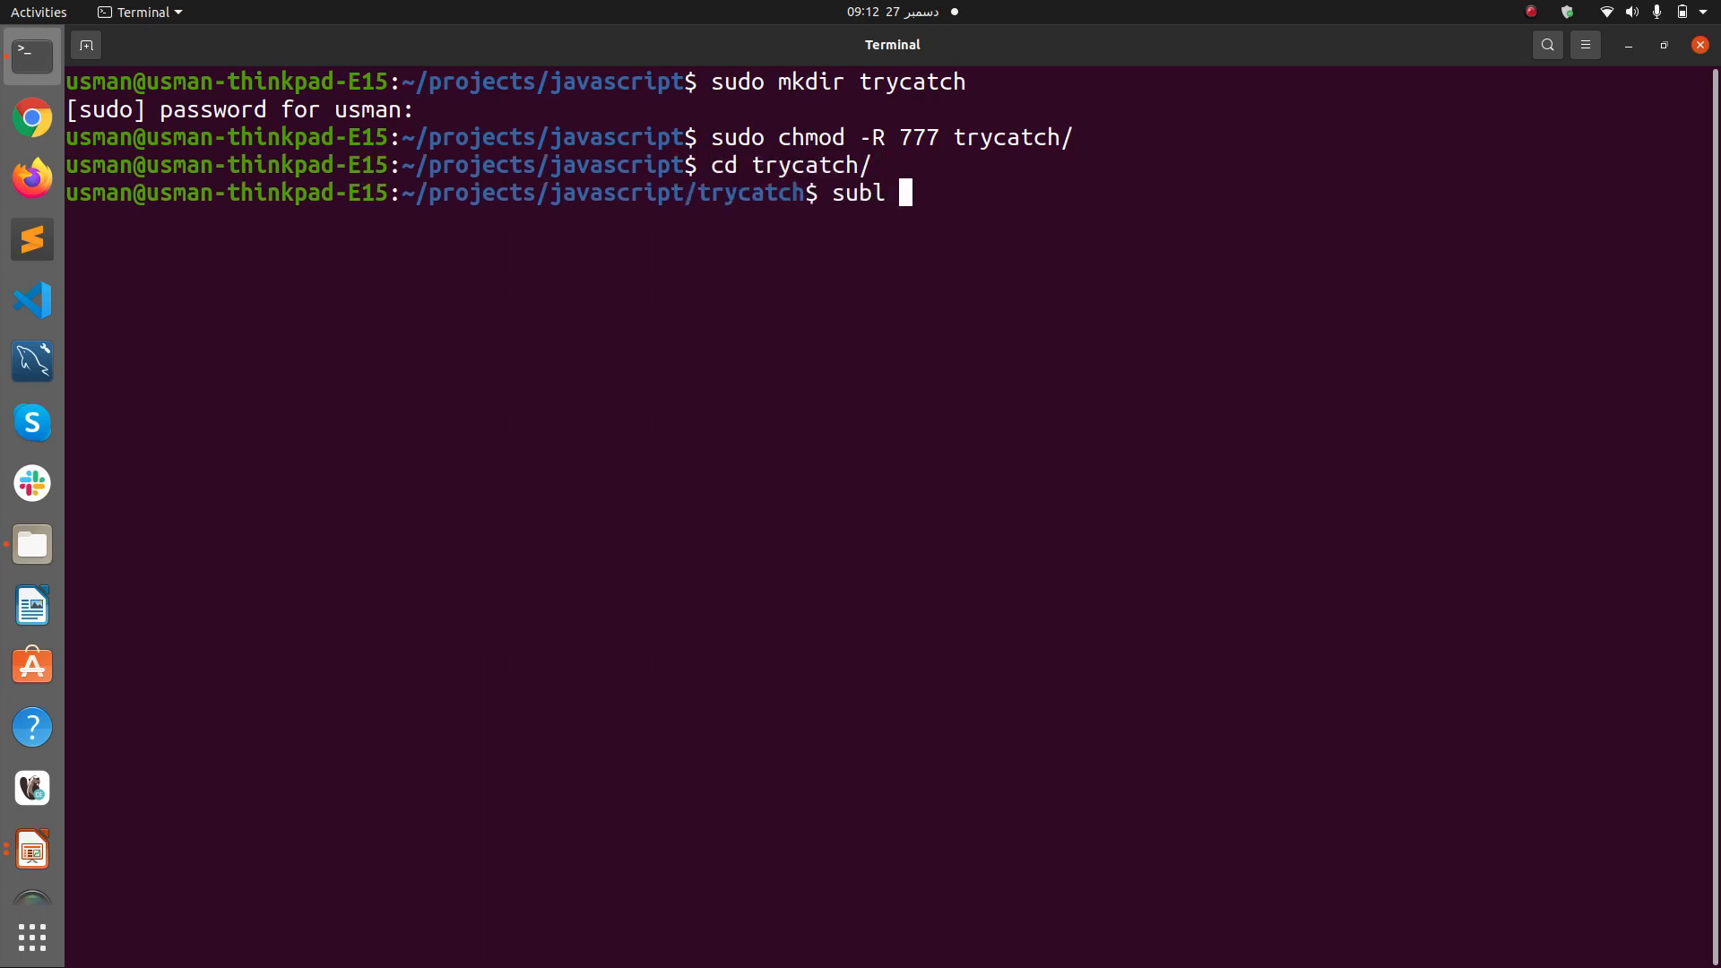
text(tryc)
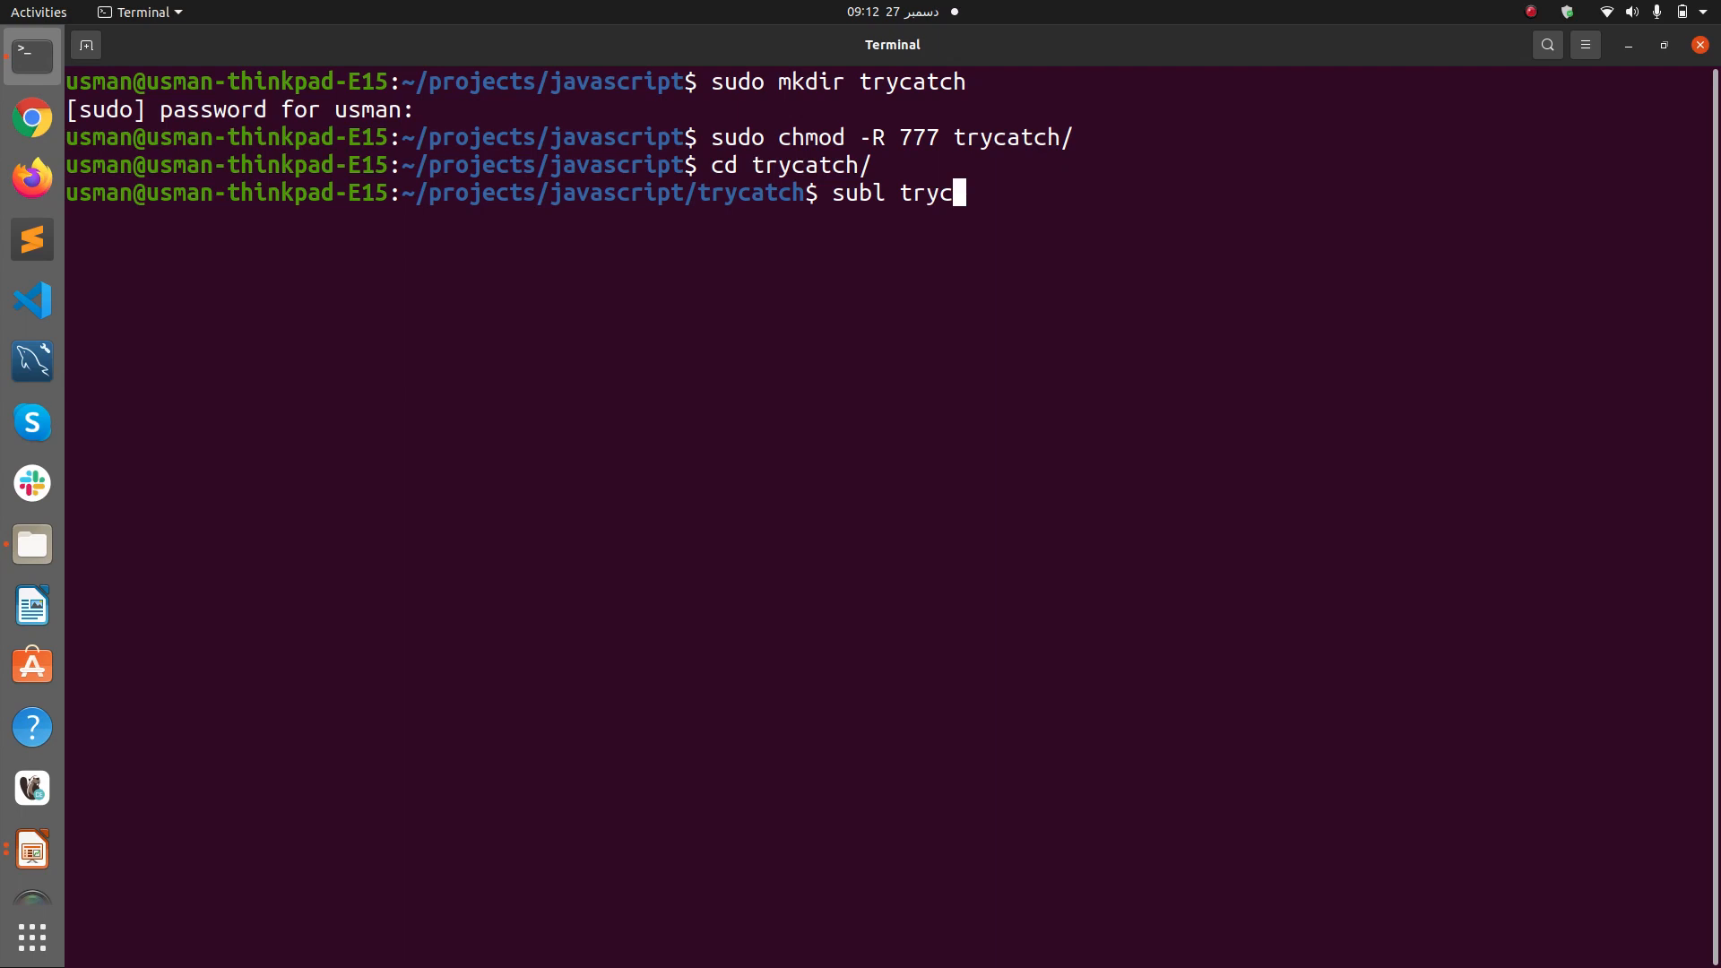
text(atch.html)
text(<sc)
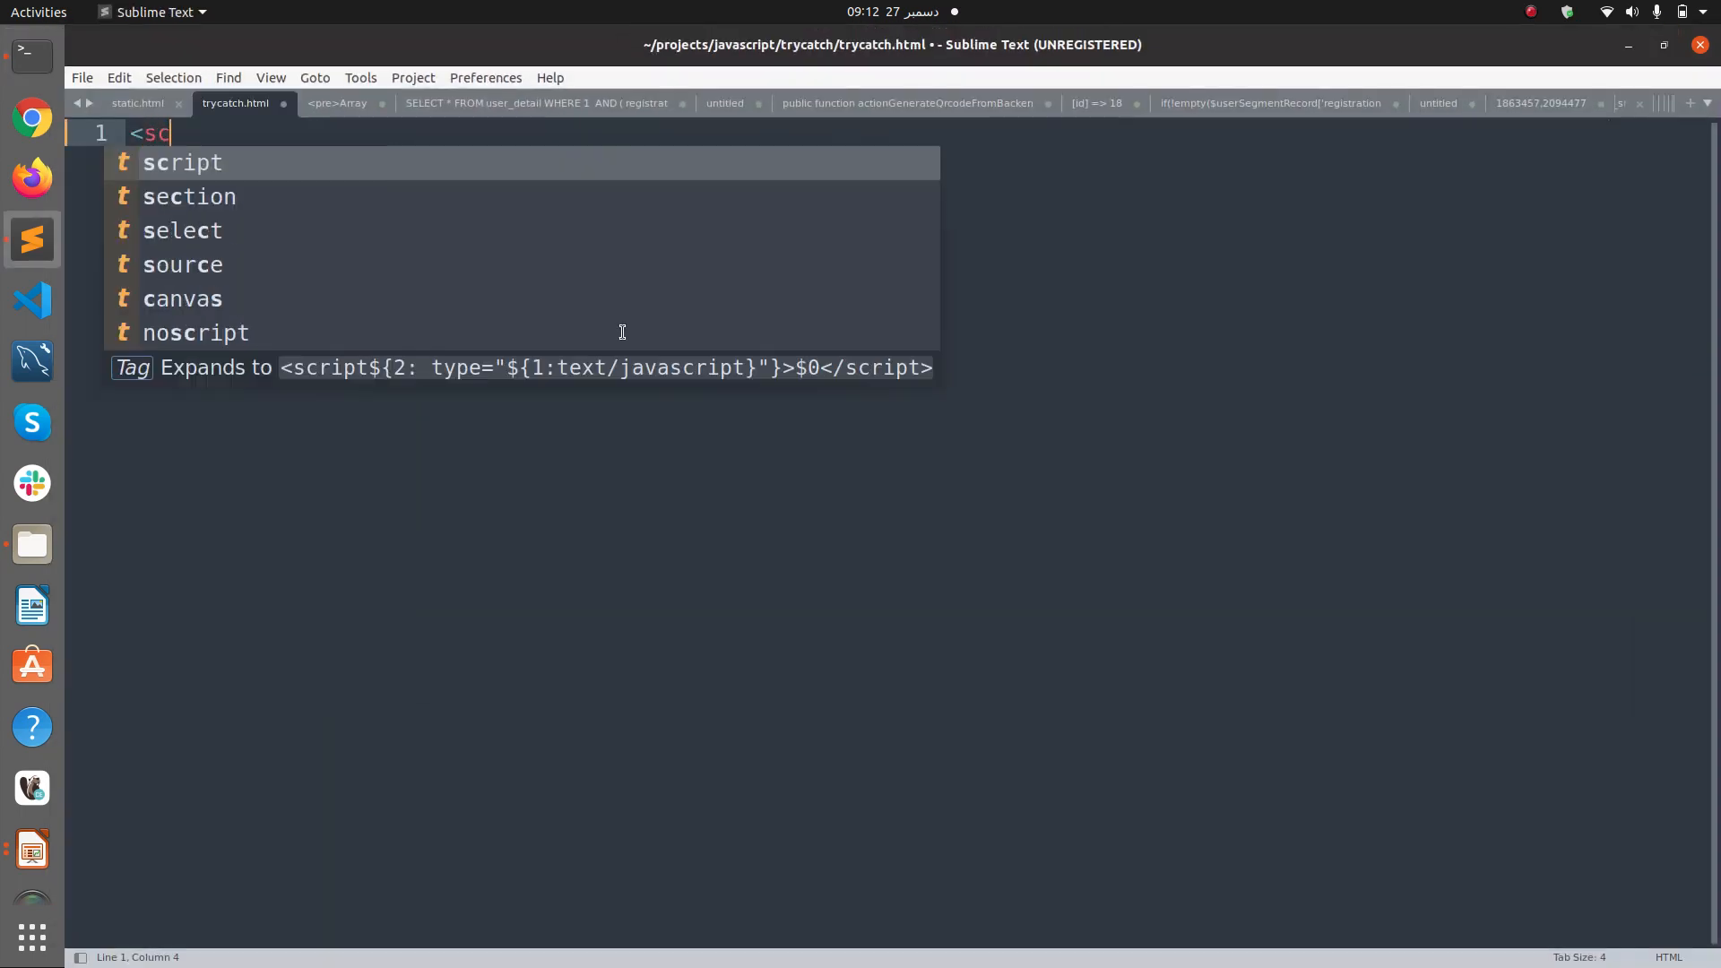
- Insert a script tag containing a try block that calls noExistentFunction()
text(r)
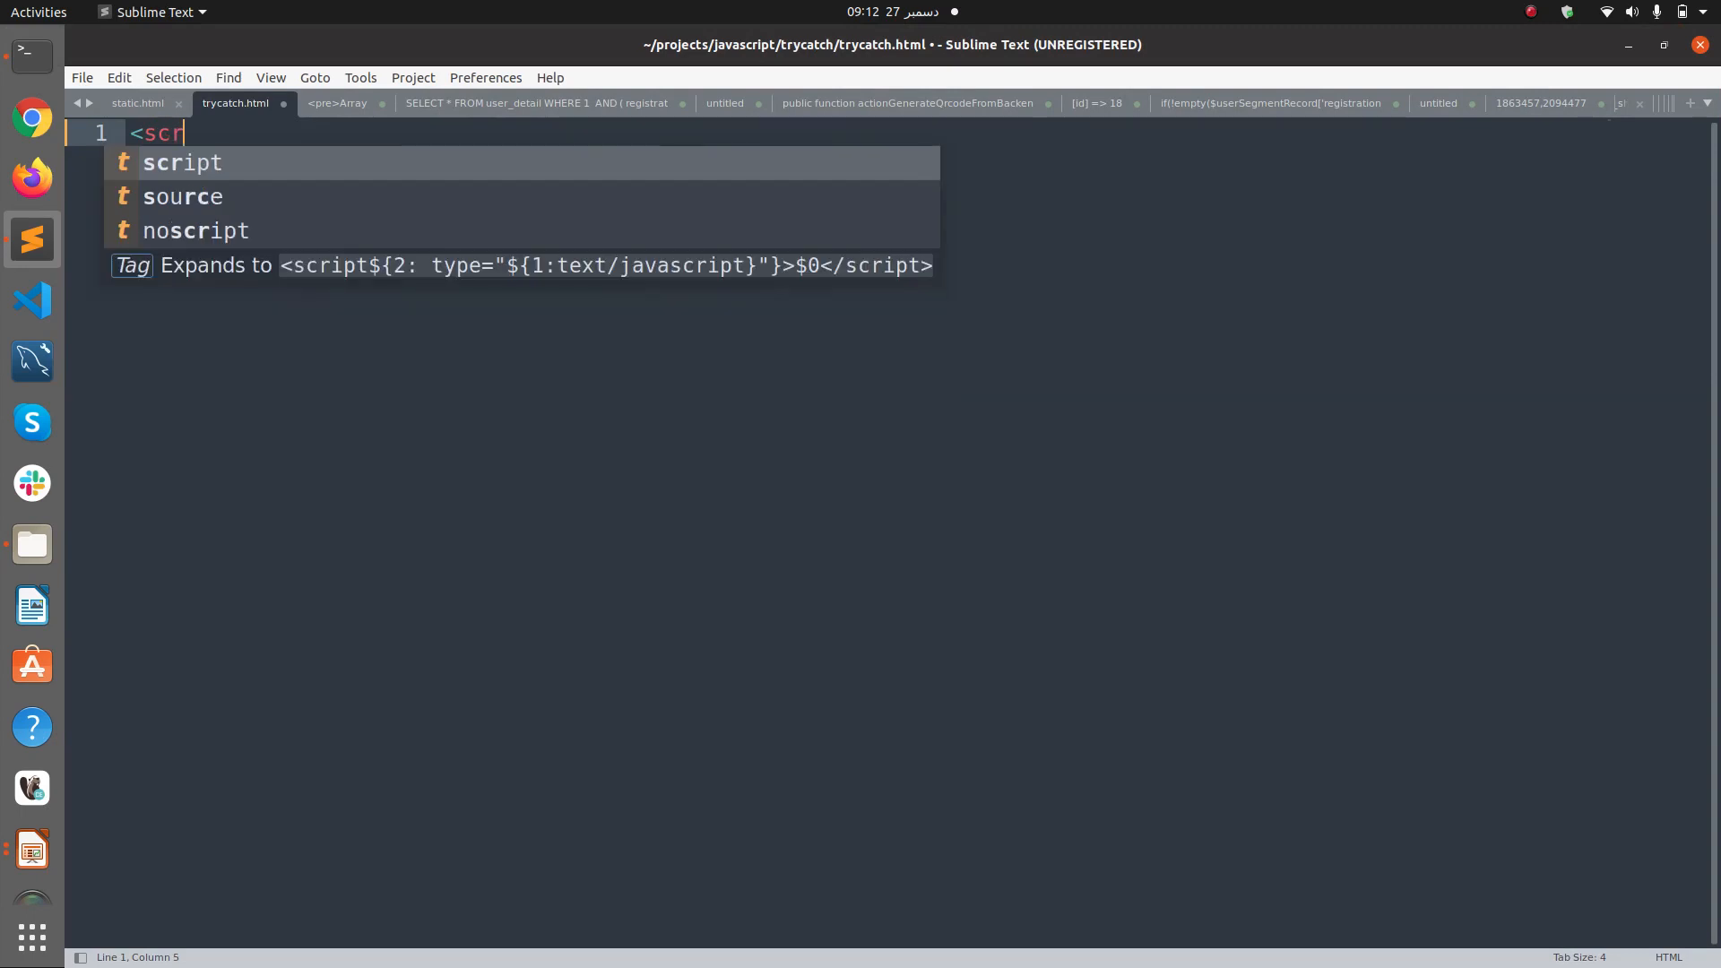
key(Tab)
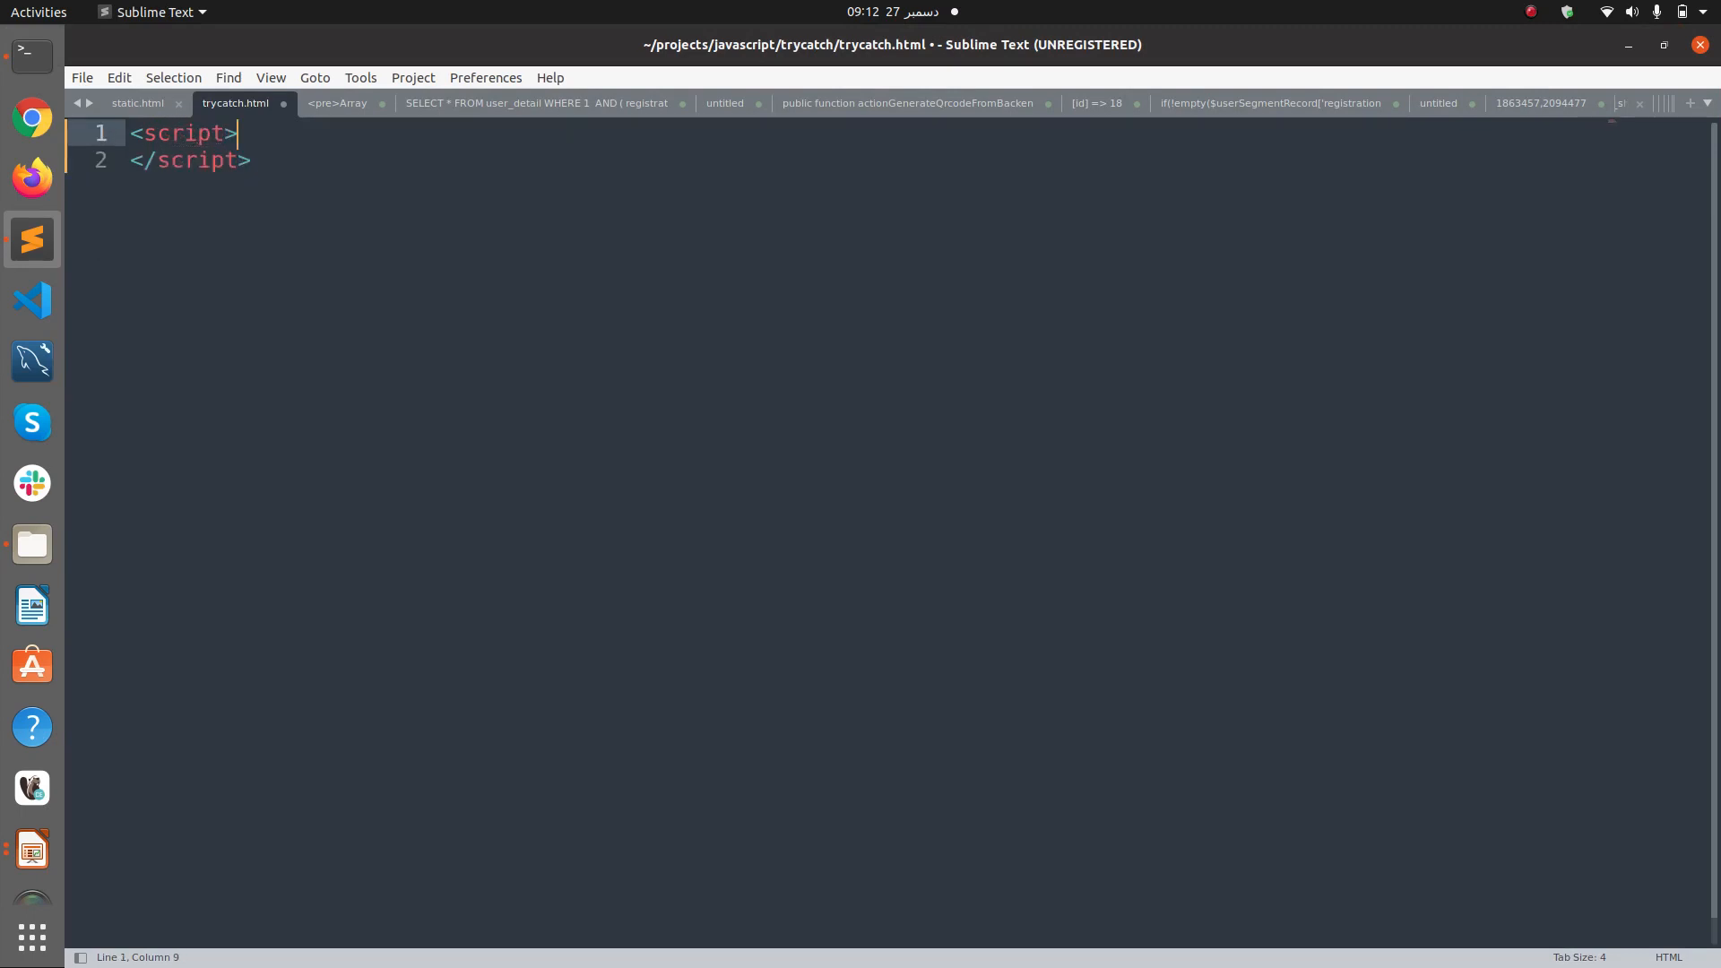
text(try{)
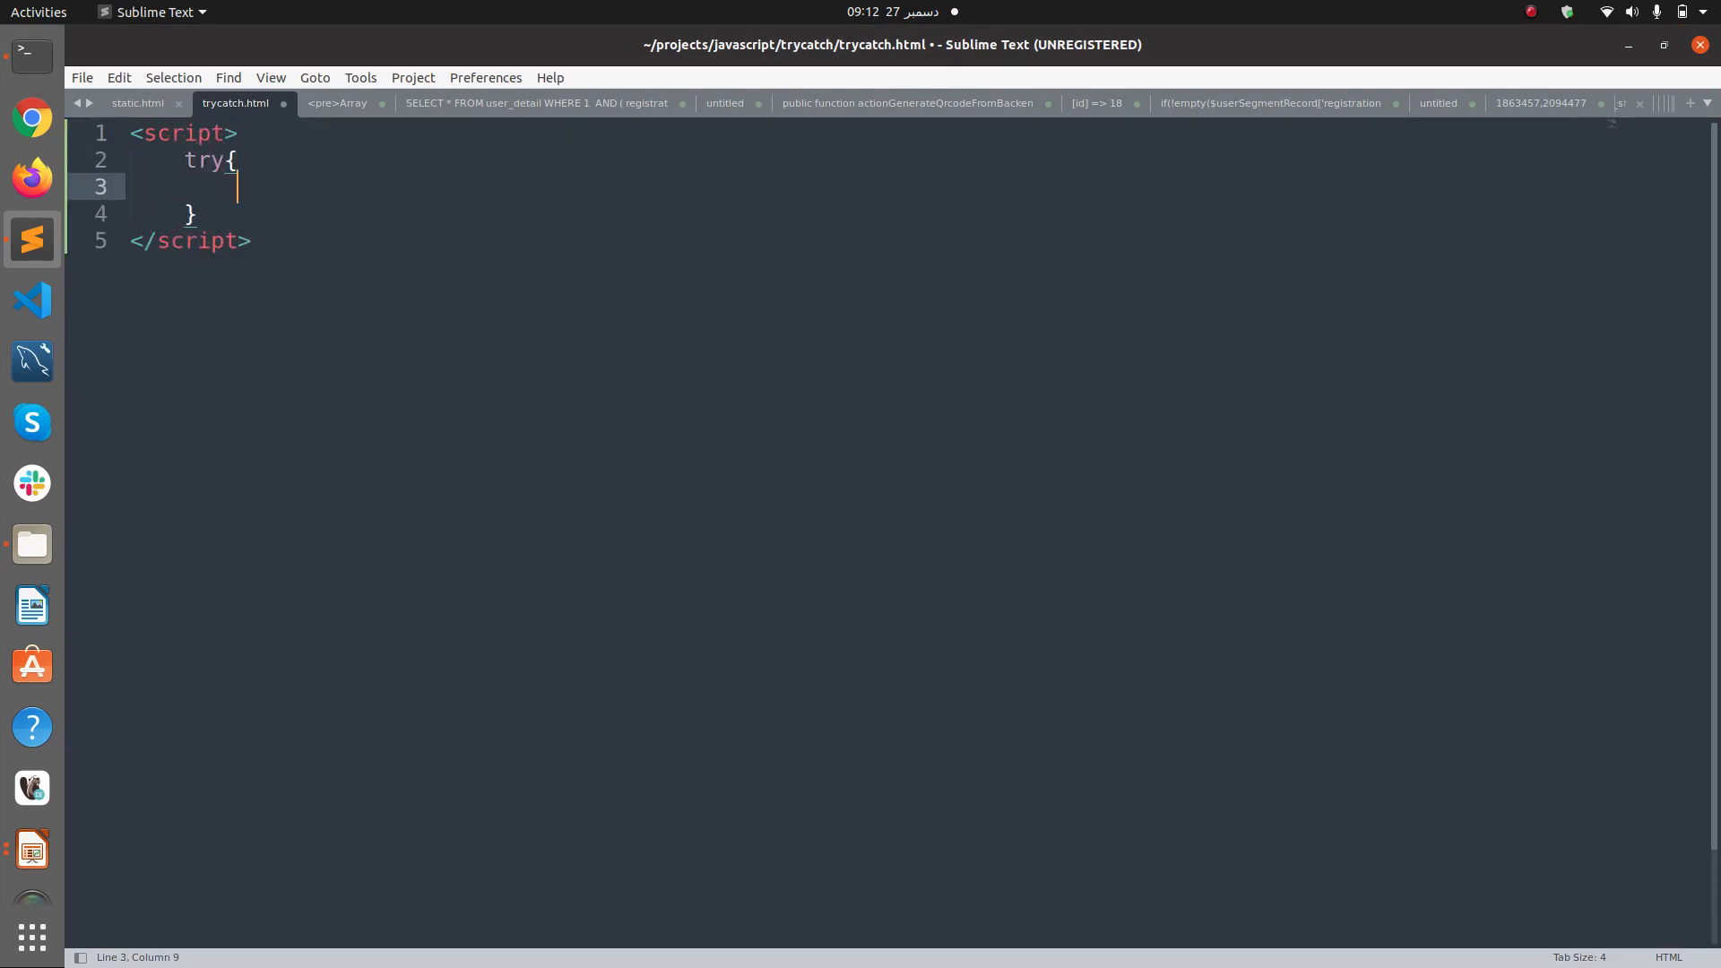
text(noEx)
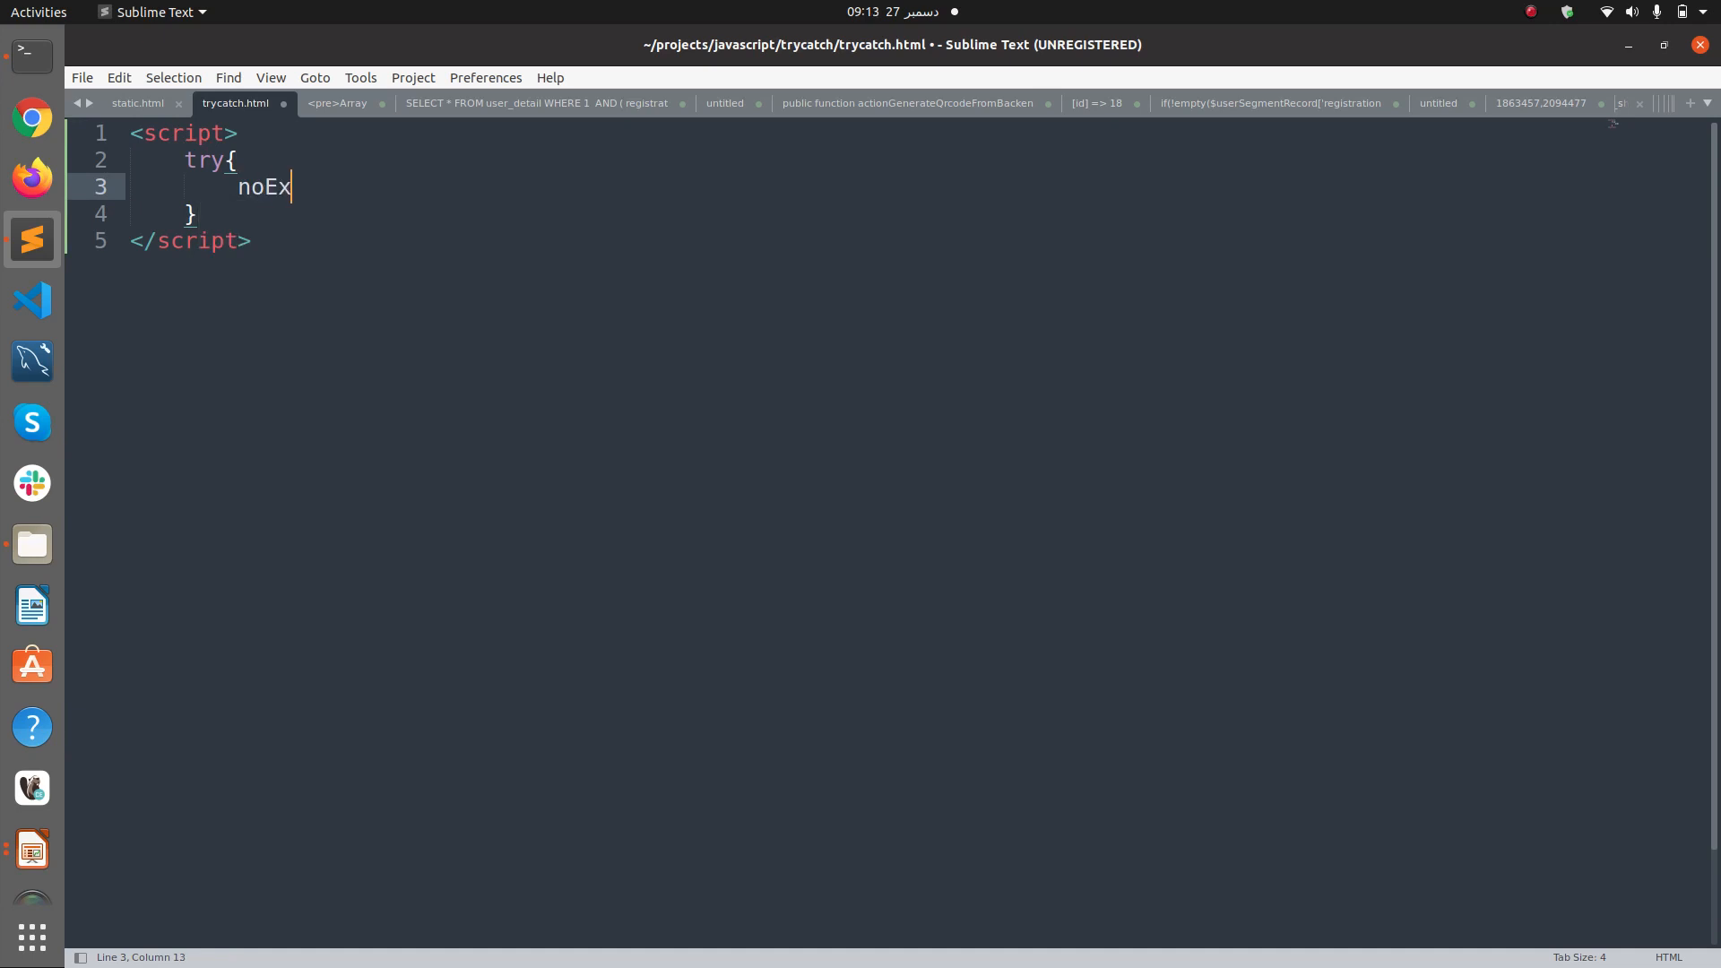
text(istentFun)
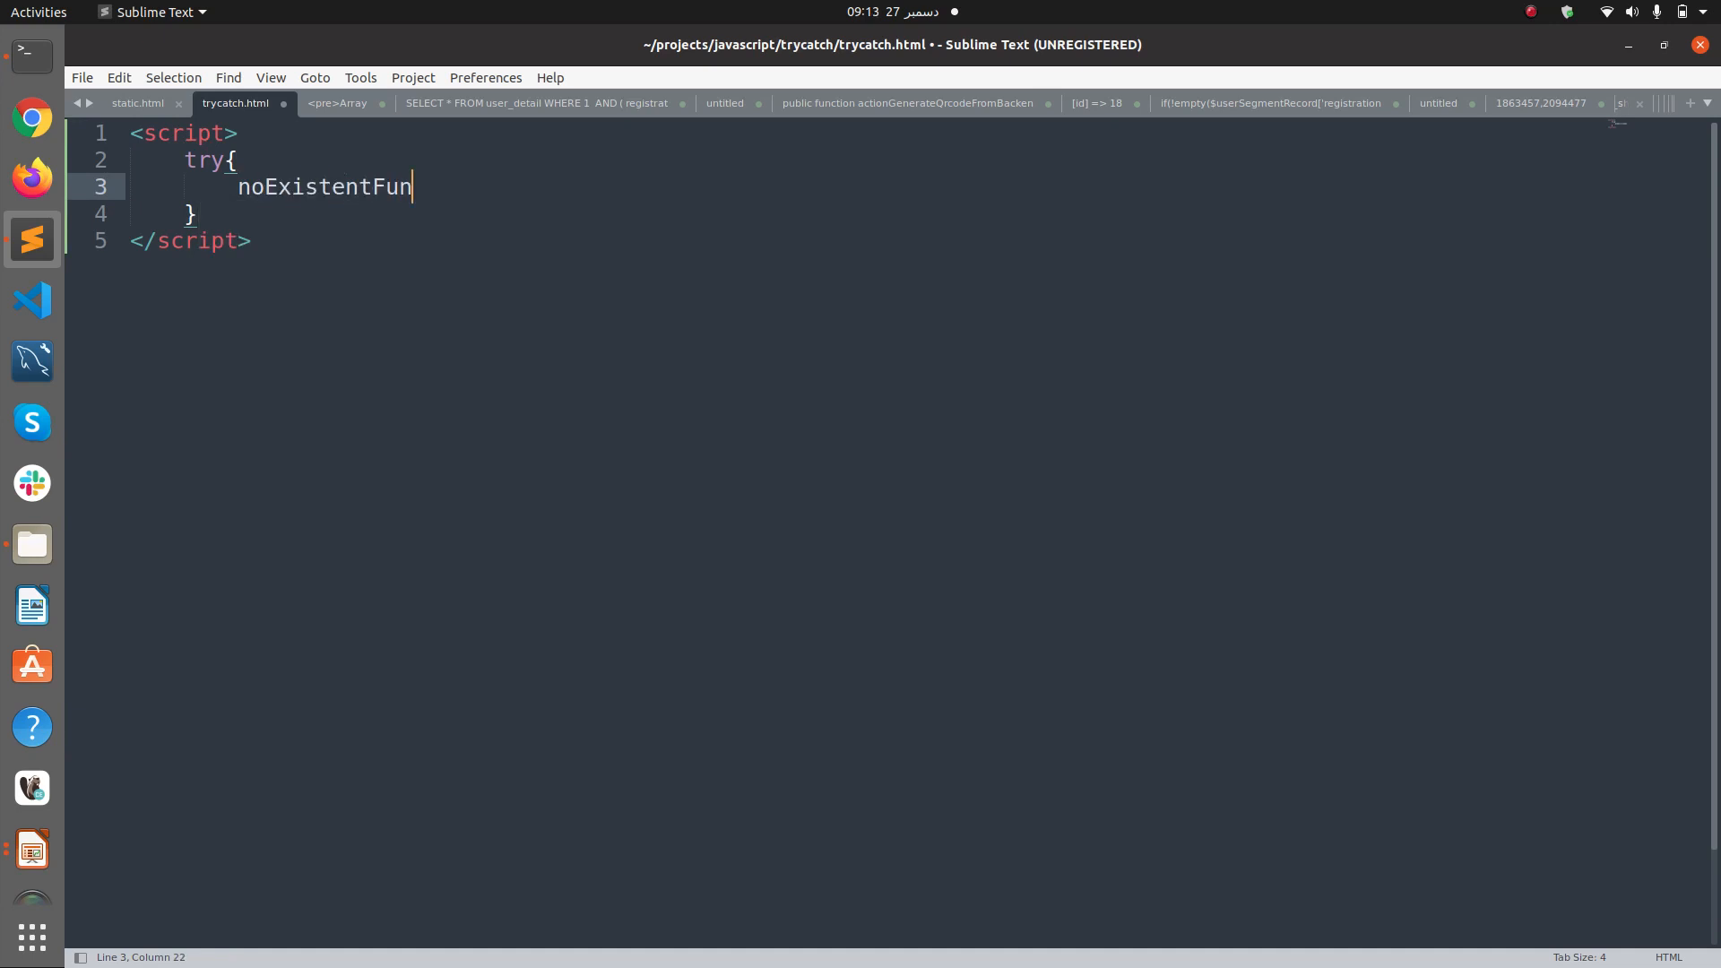
text(ction();)
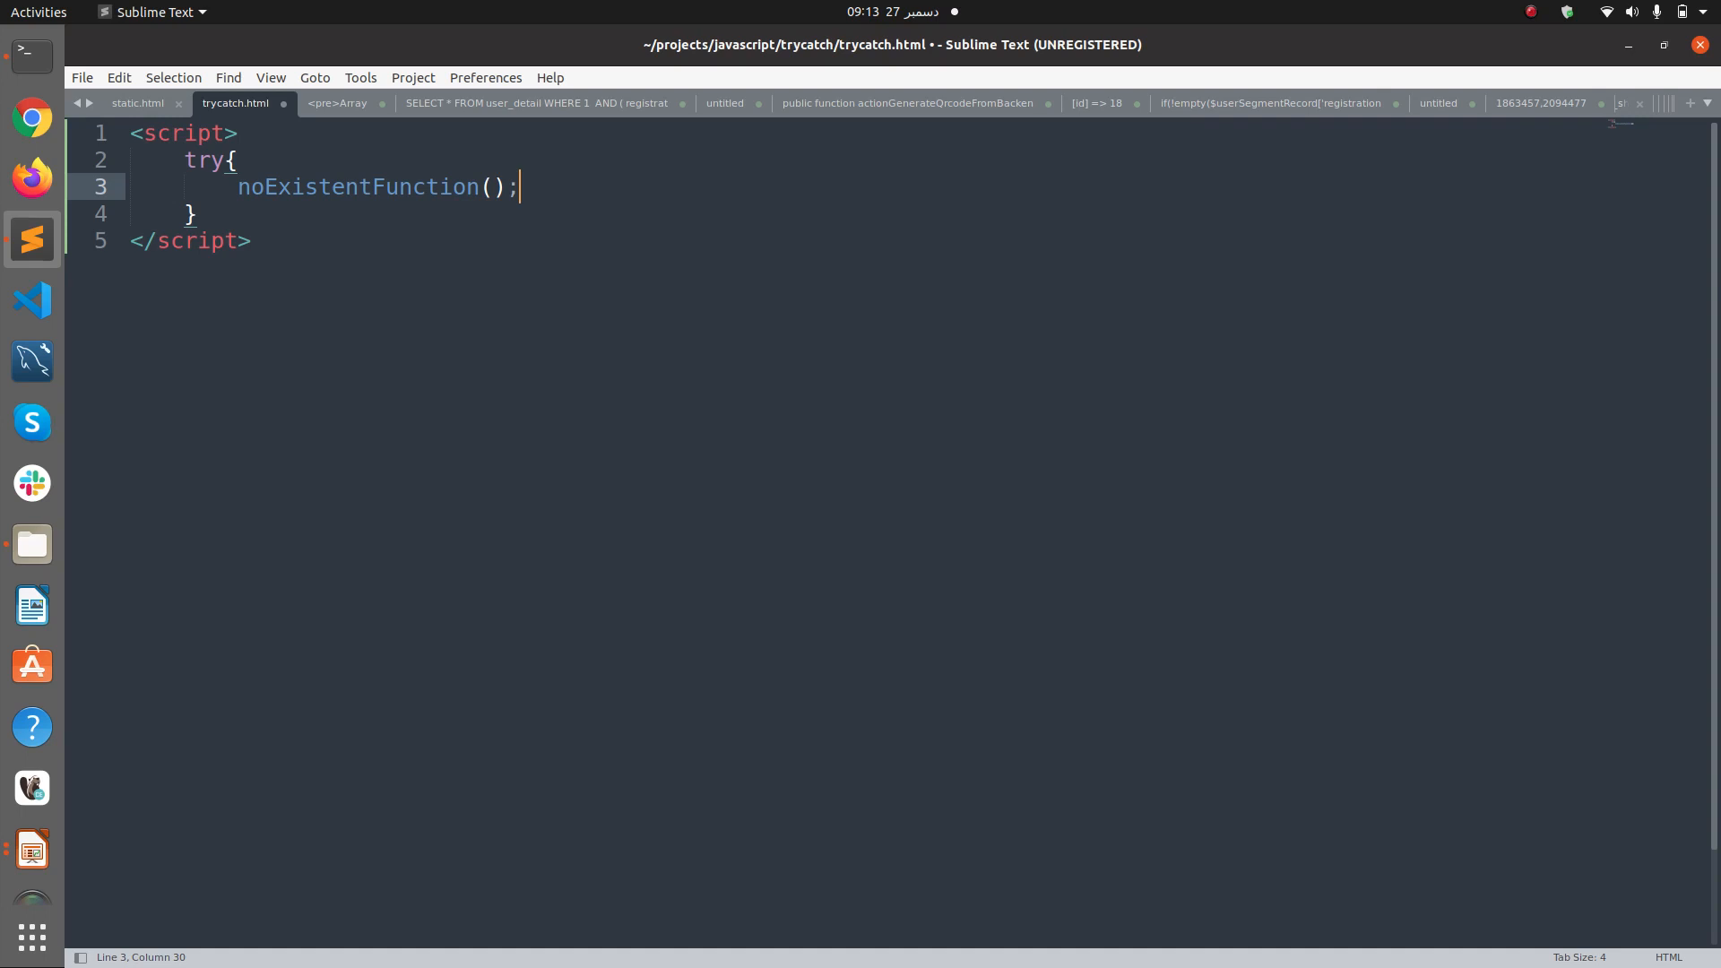
- Add a catch(error) block that runs console.log(error)
text(catch())
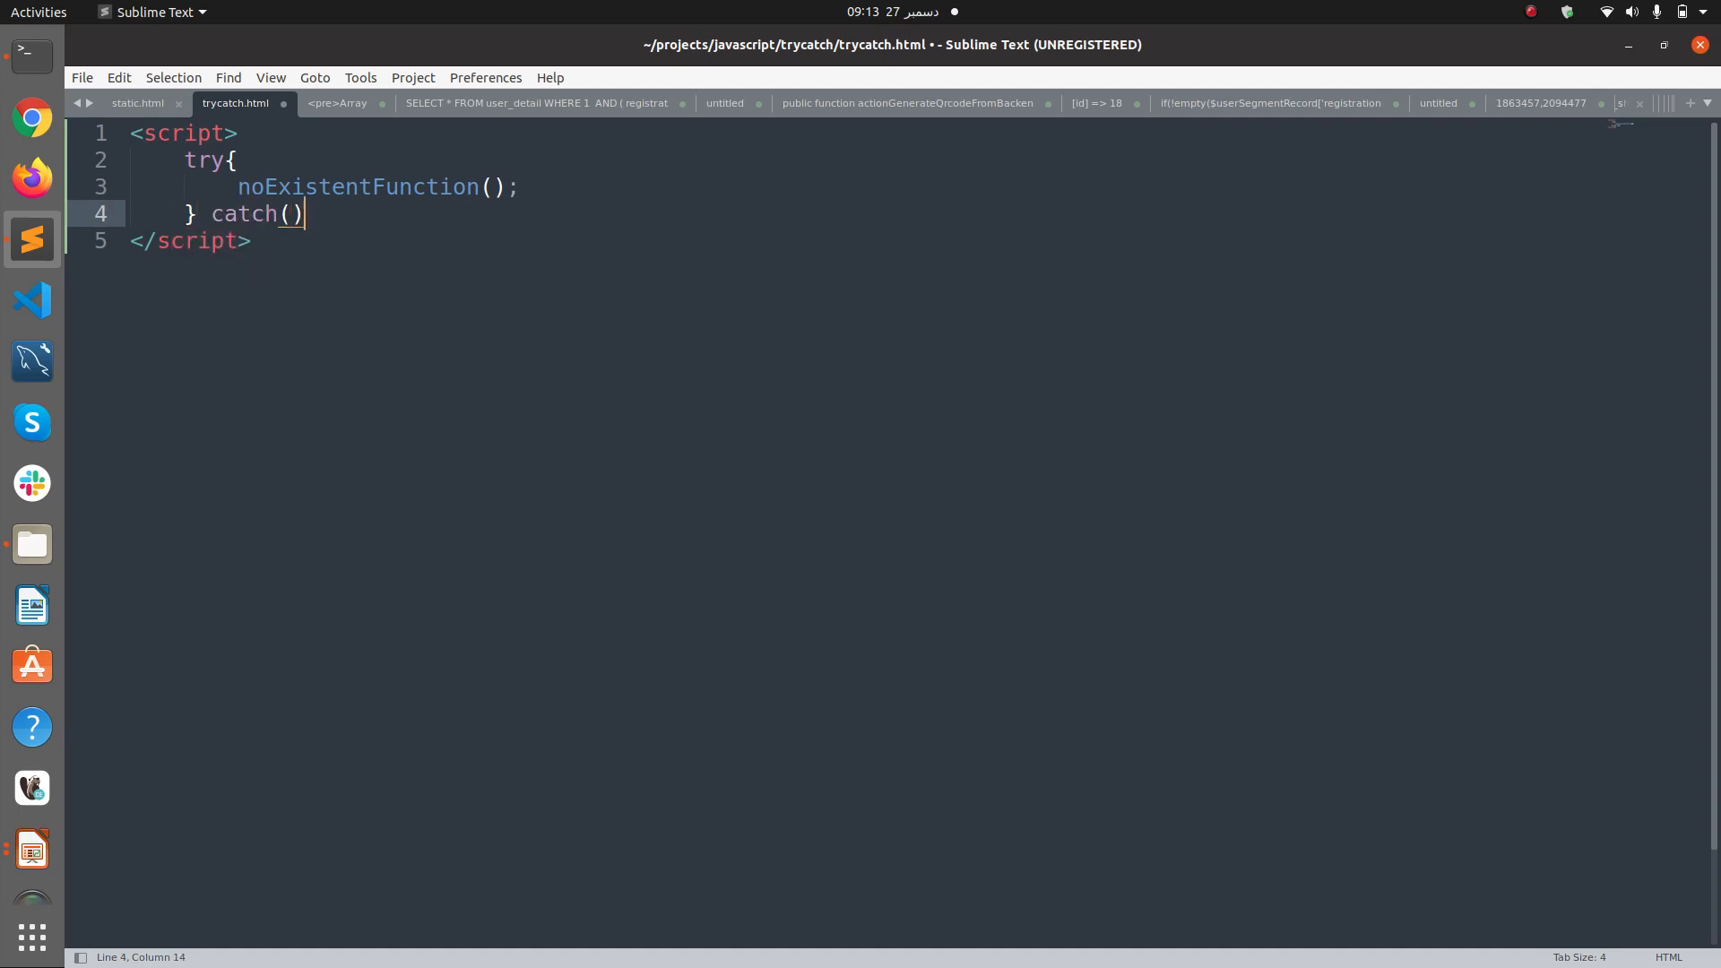
text({)
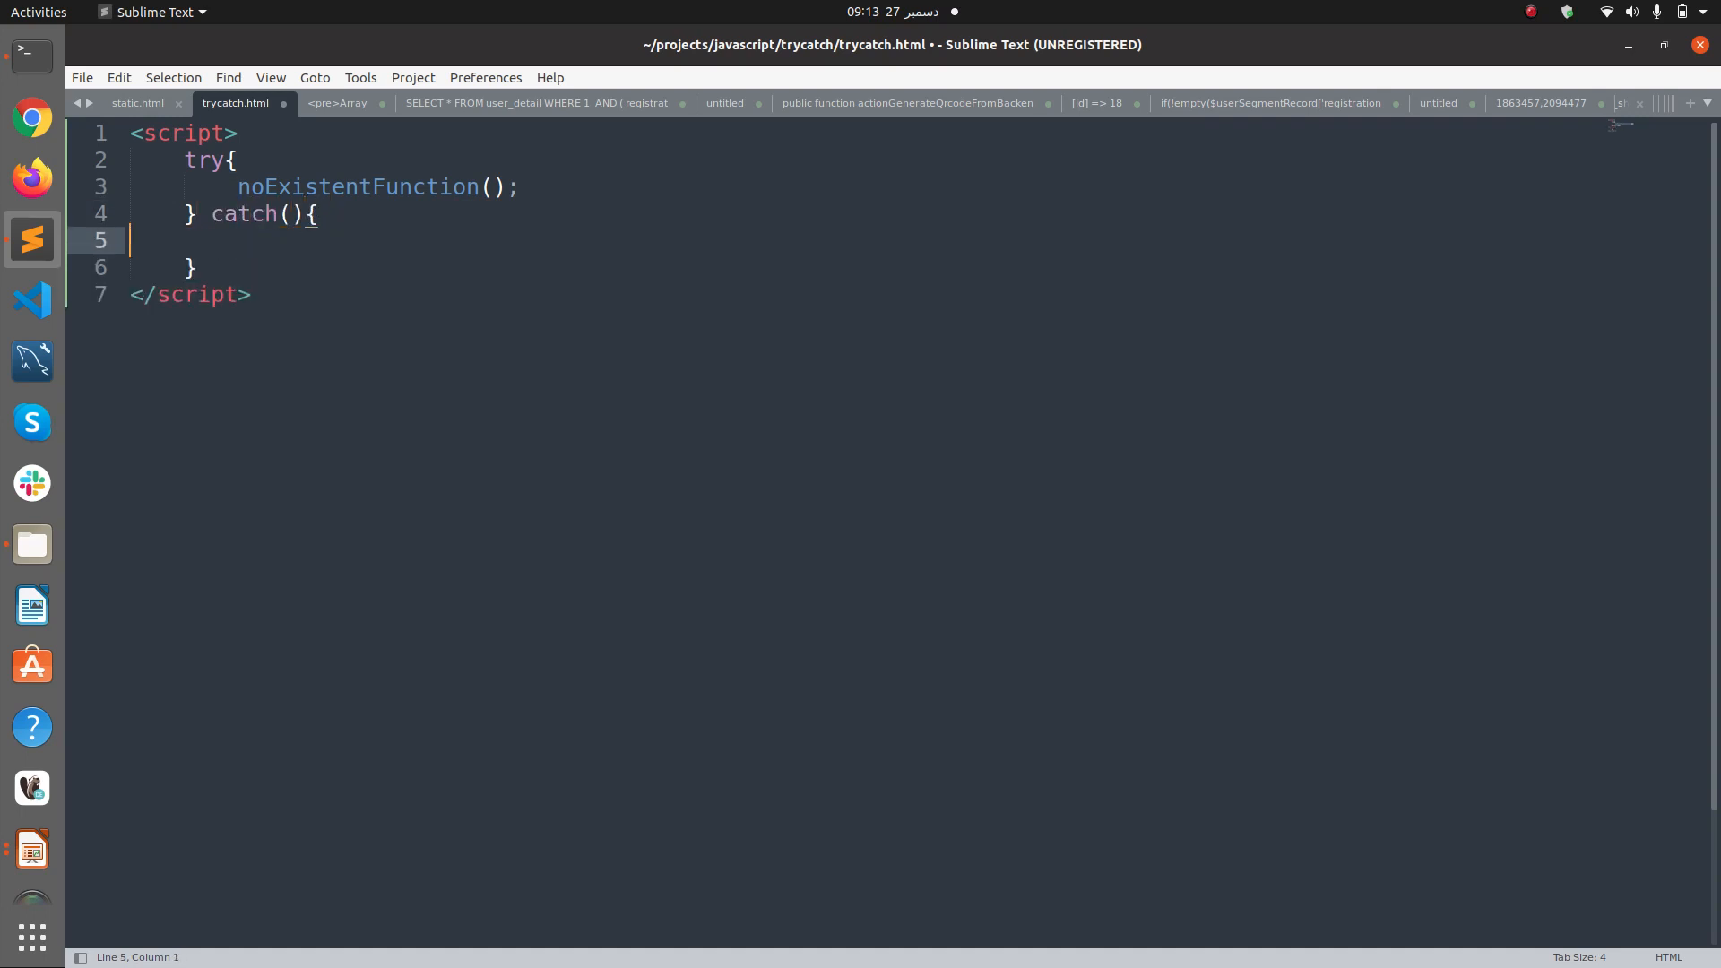
text(error)
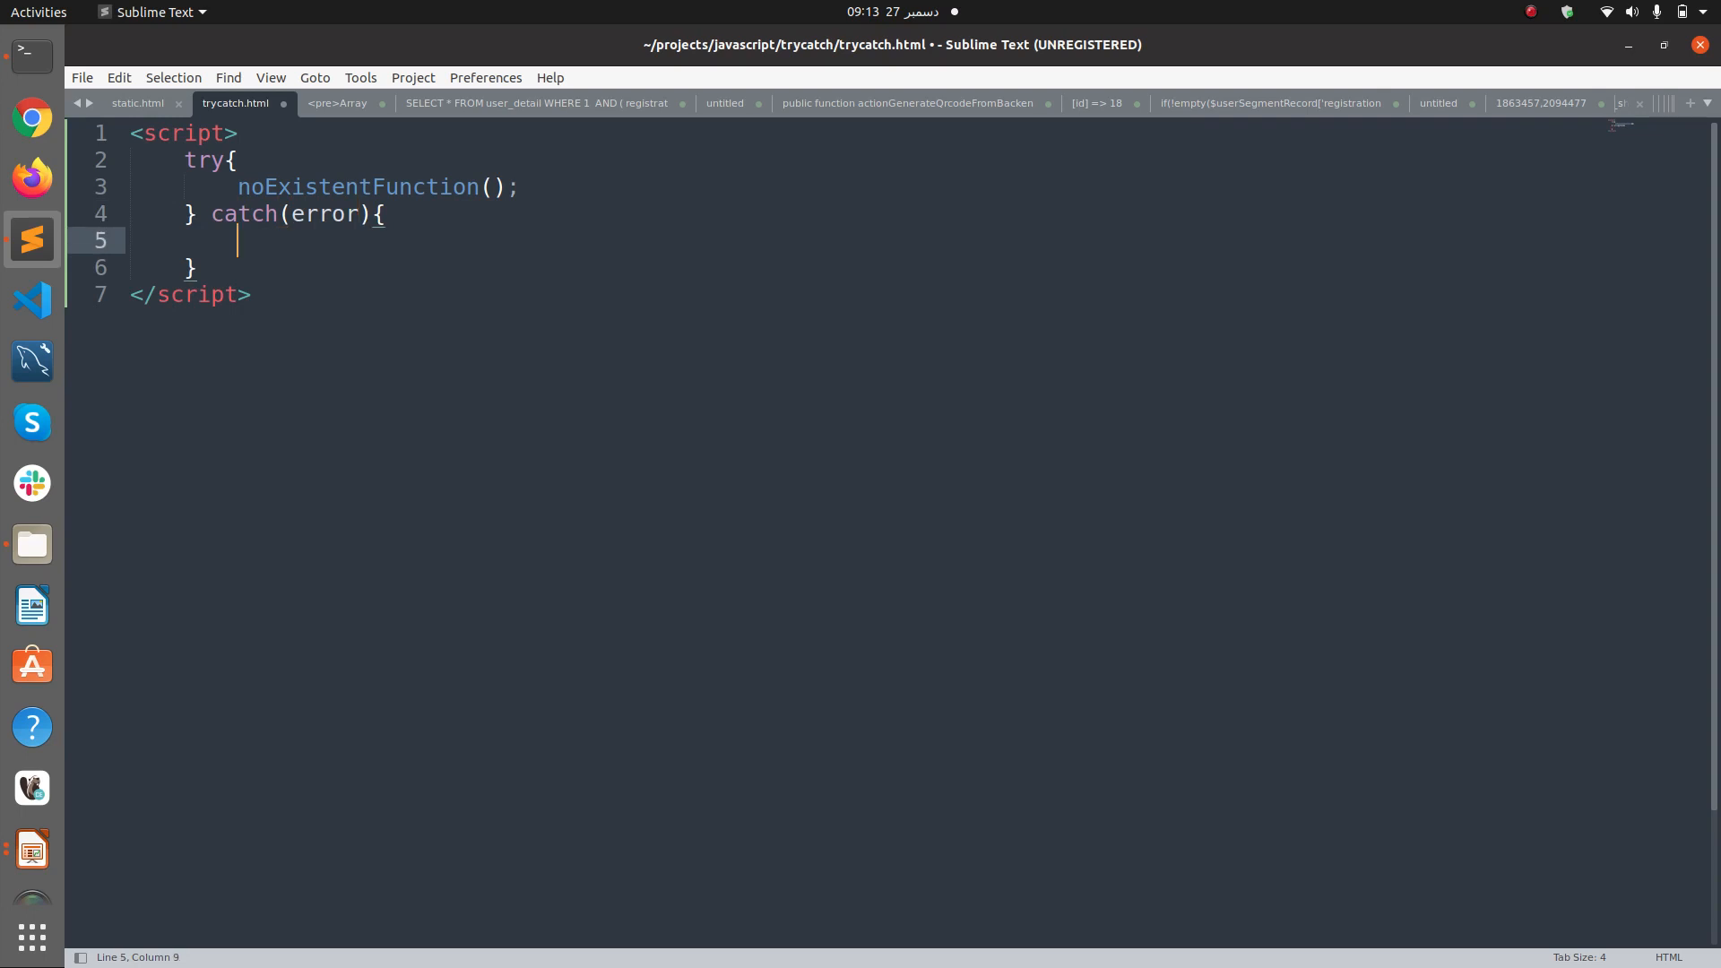
text(console.l)
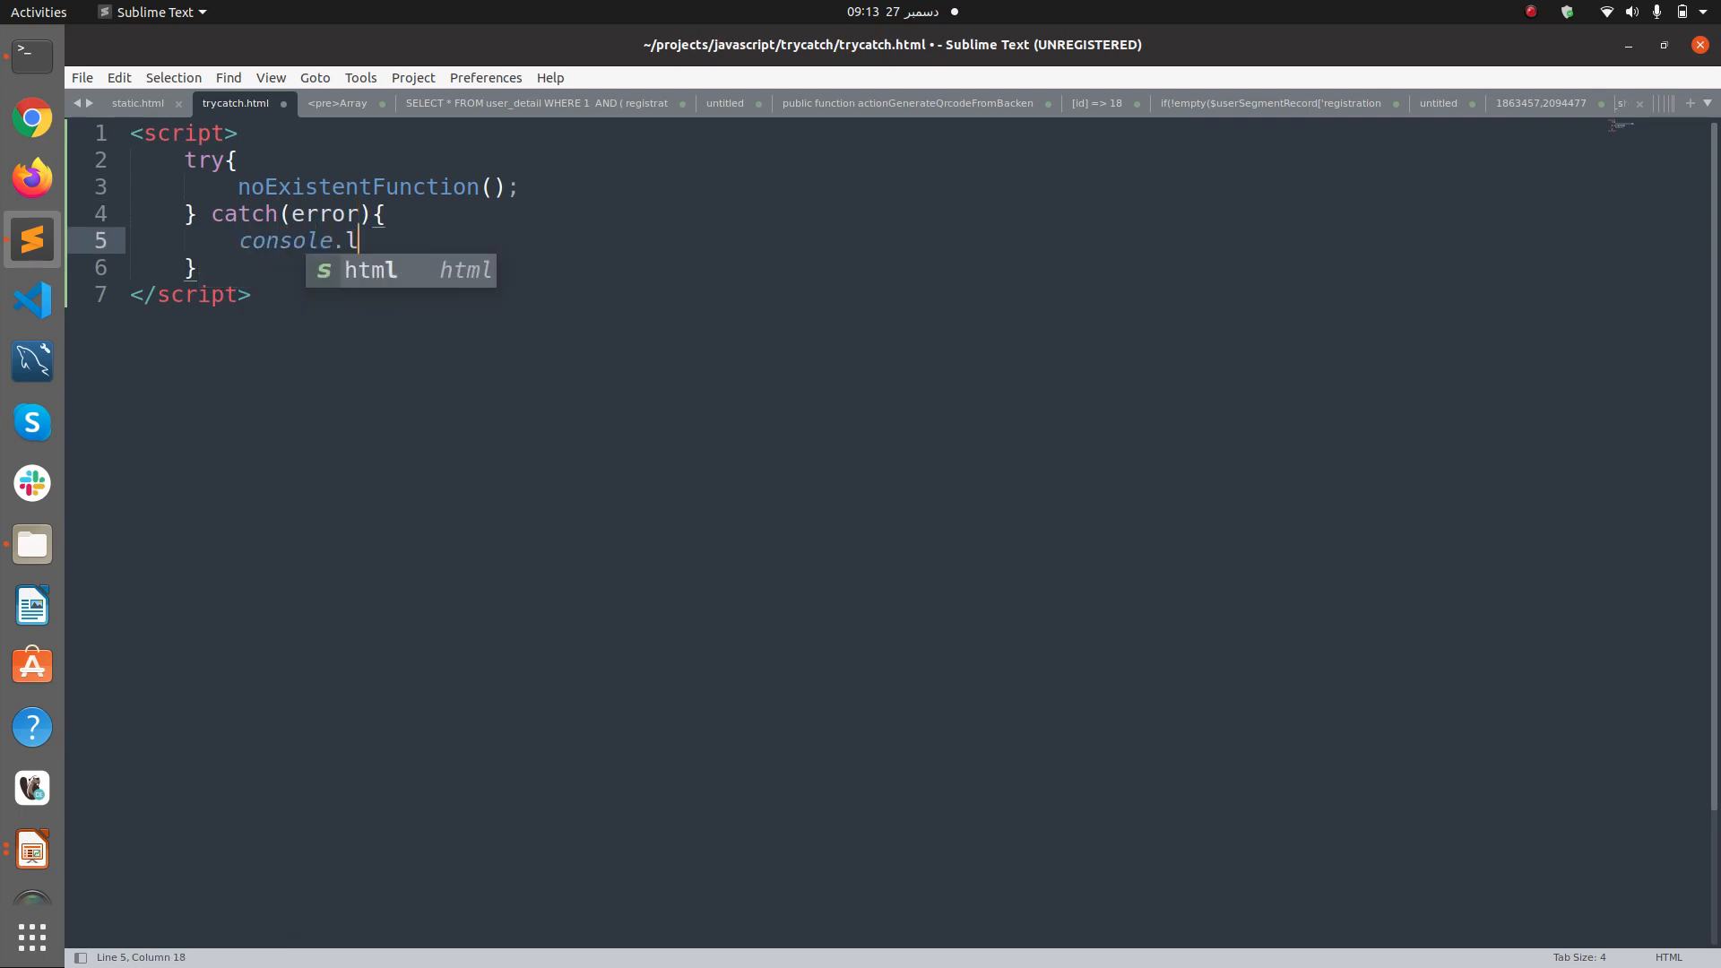
text(og(error))
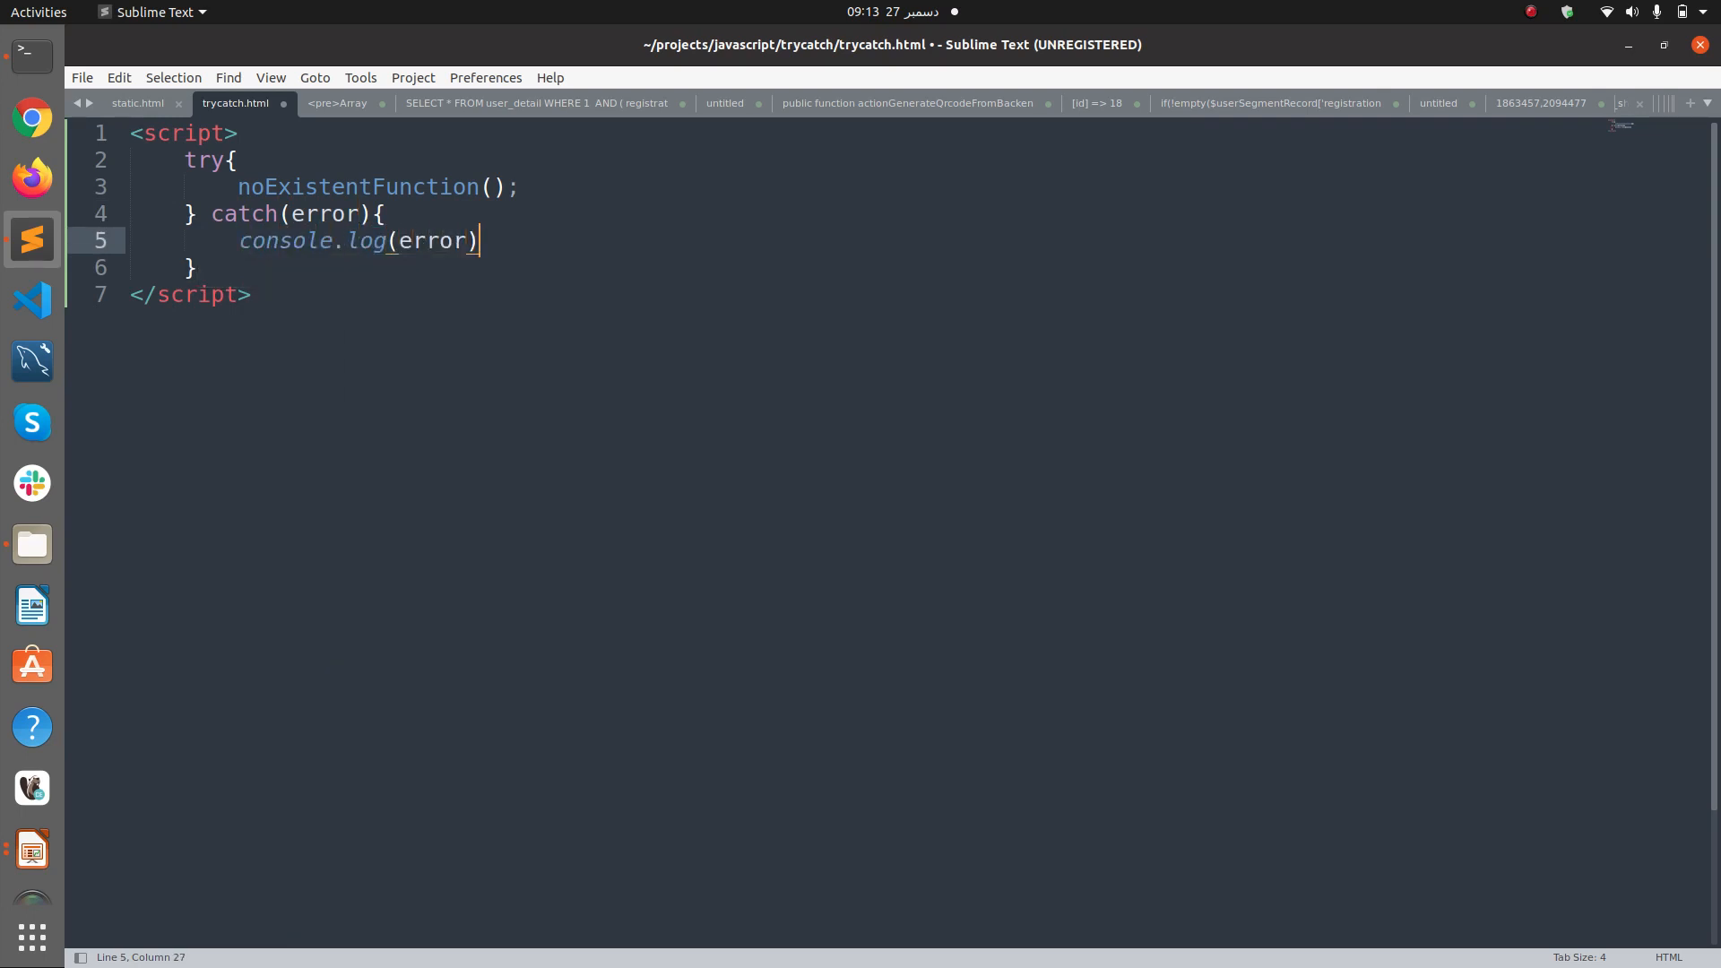
text(;)
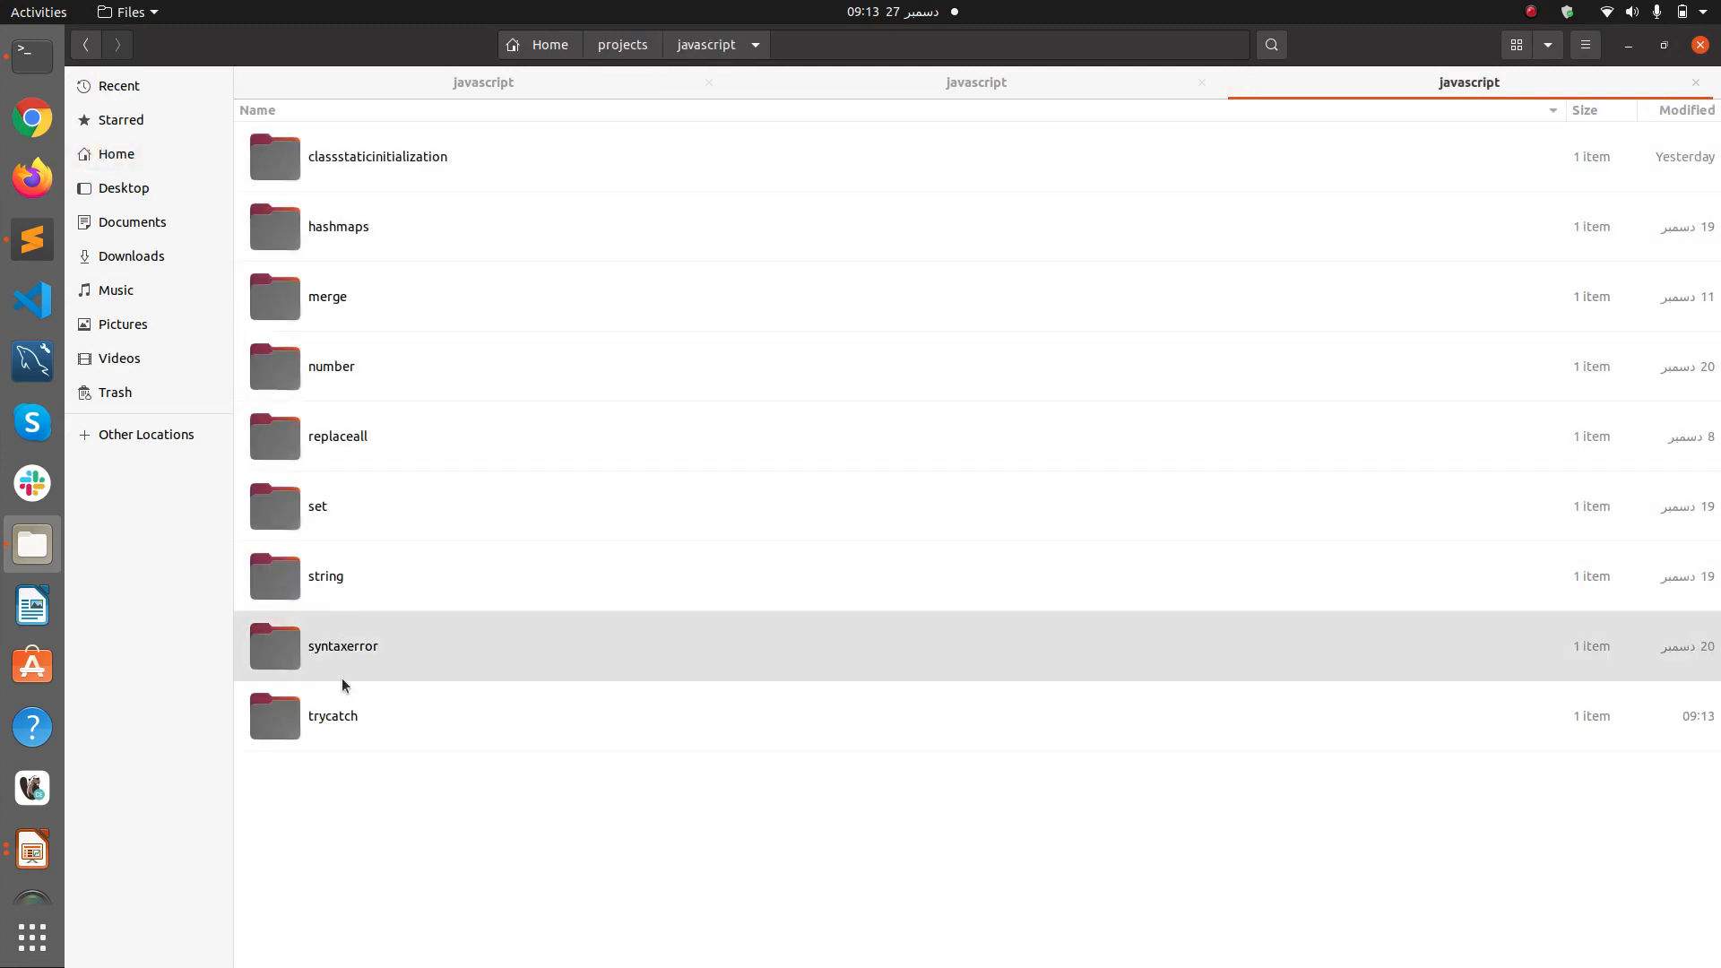
- Open trycatch.html from the trycatch folder in Chrome and view the ReferenceError in the console
double_click(333, 715)
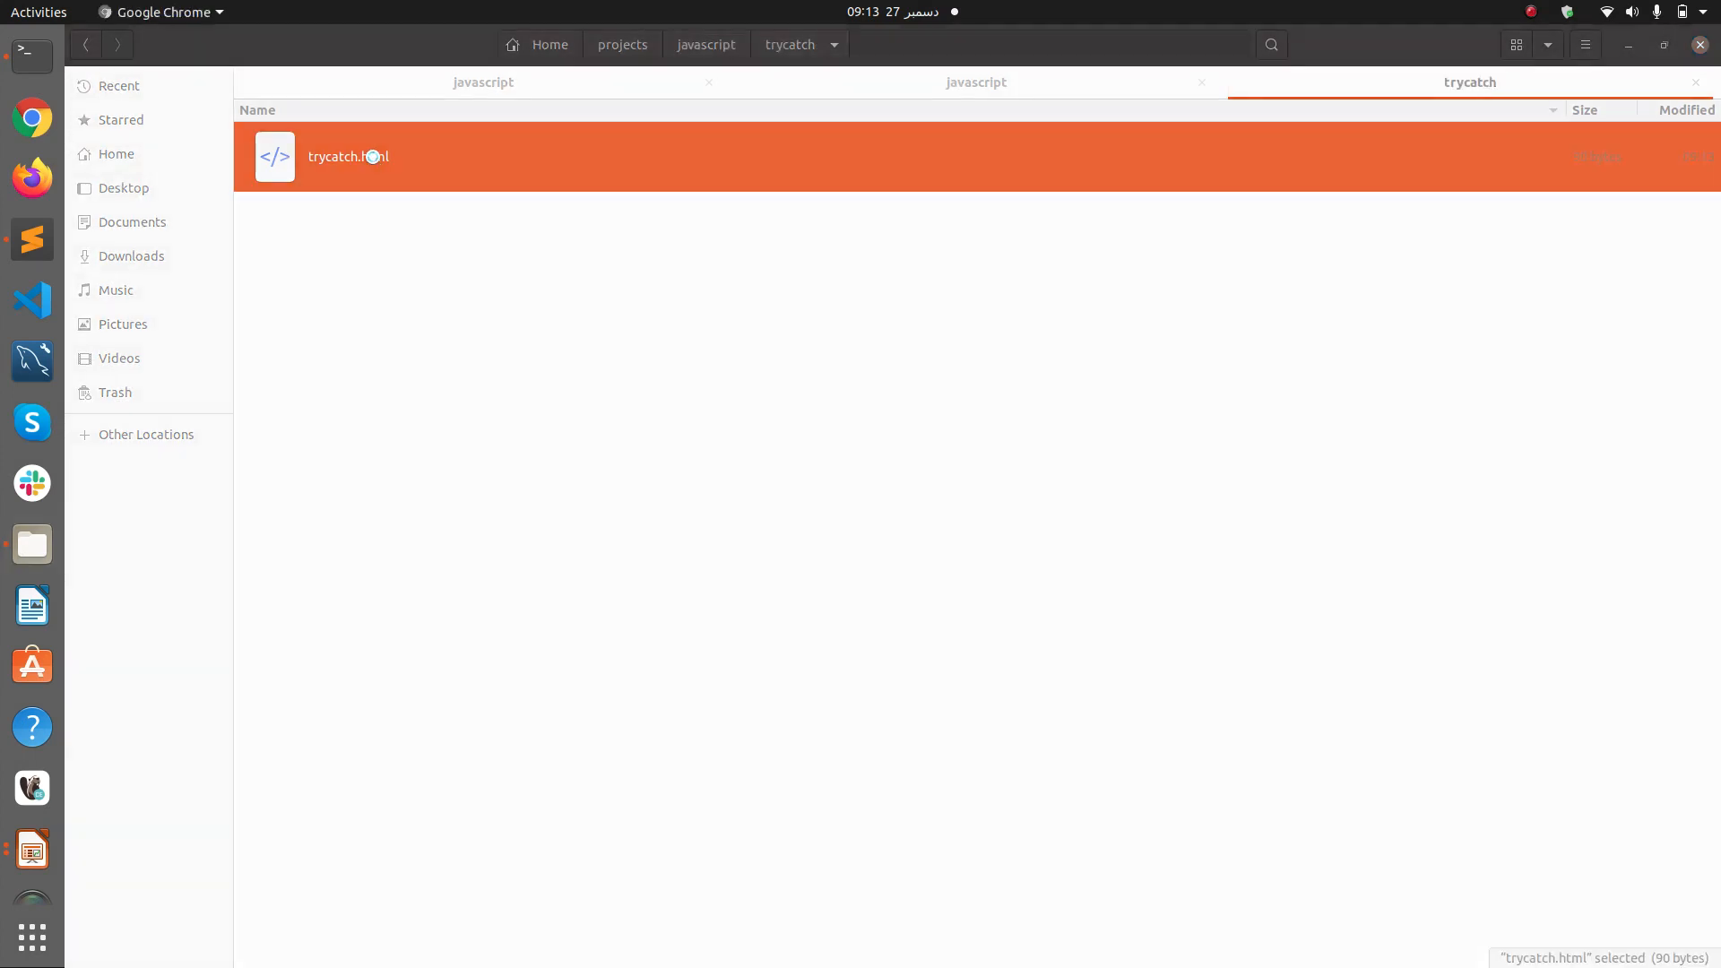
double_click(348, 156)
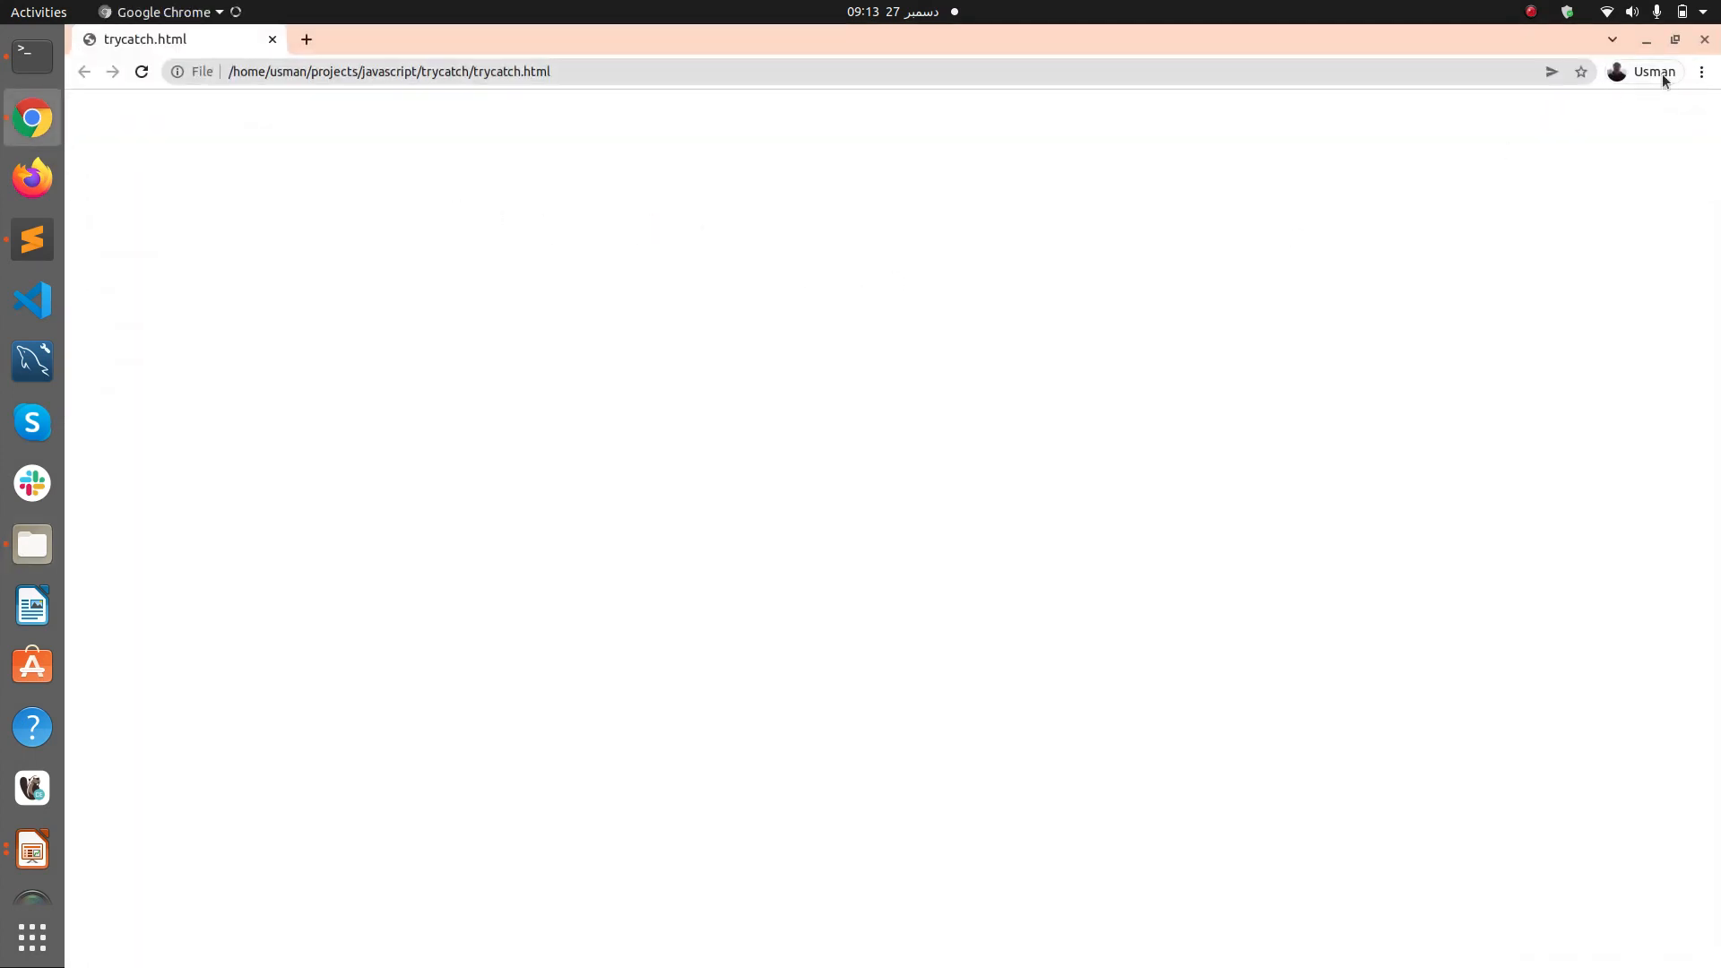
click(1701, 72)
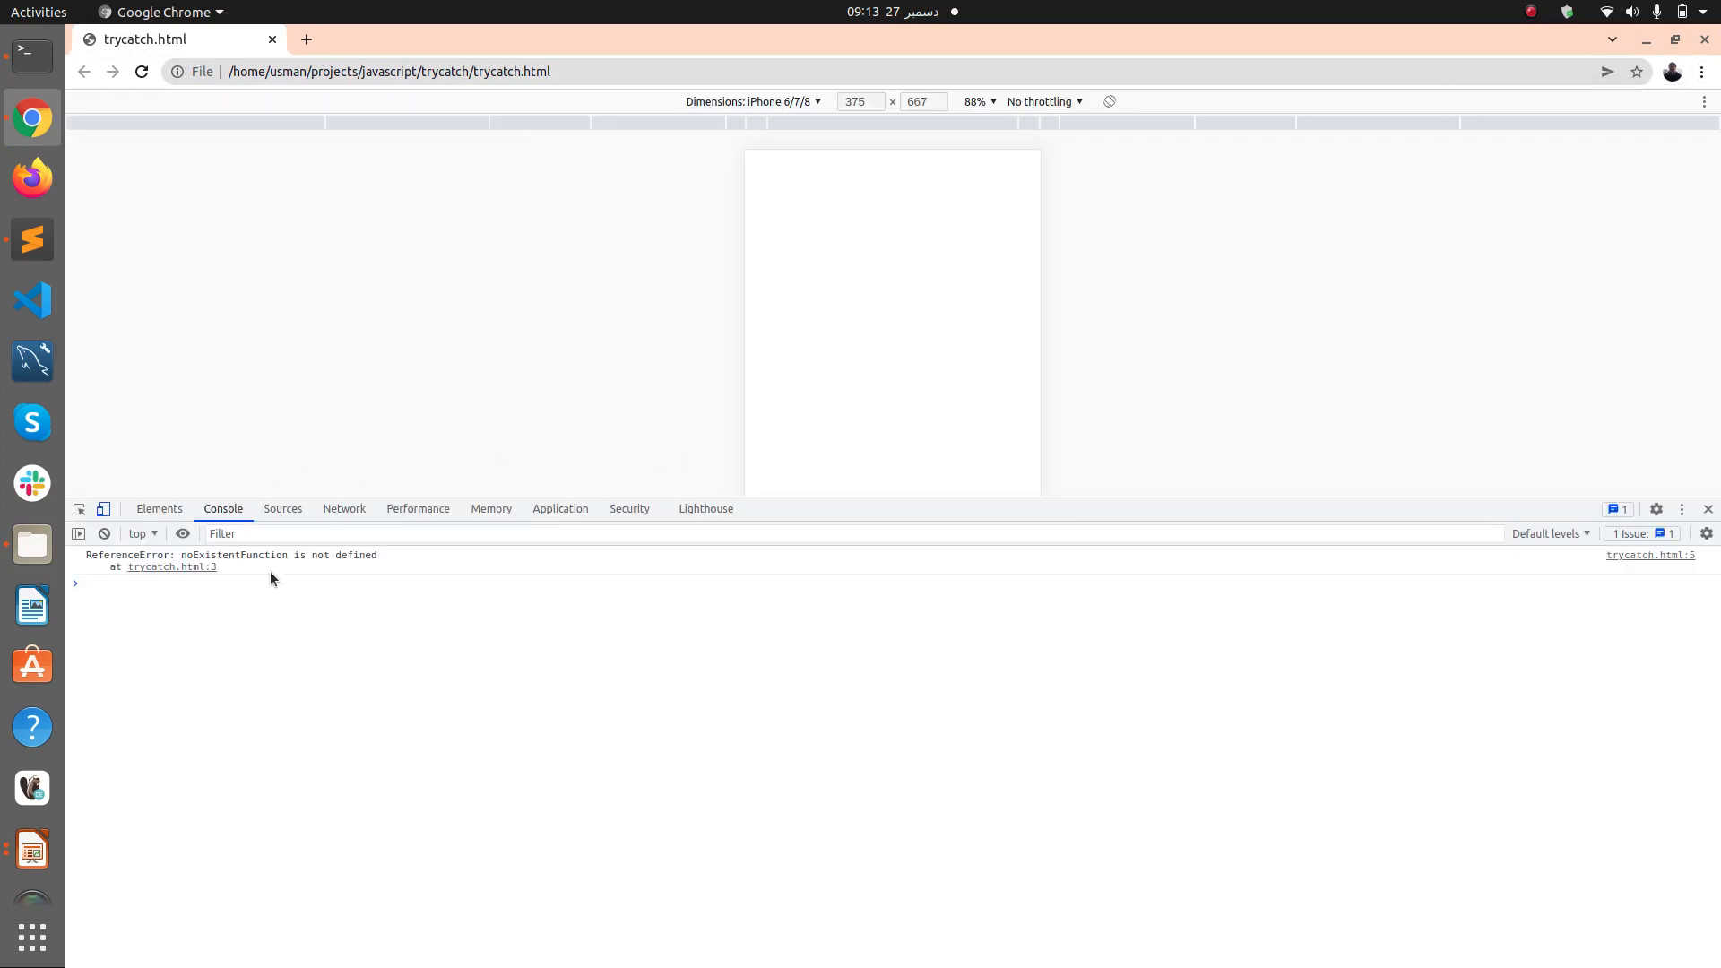
mouse_move(96, 572)
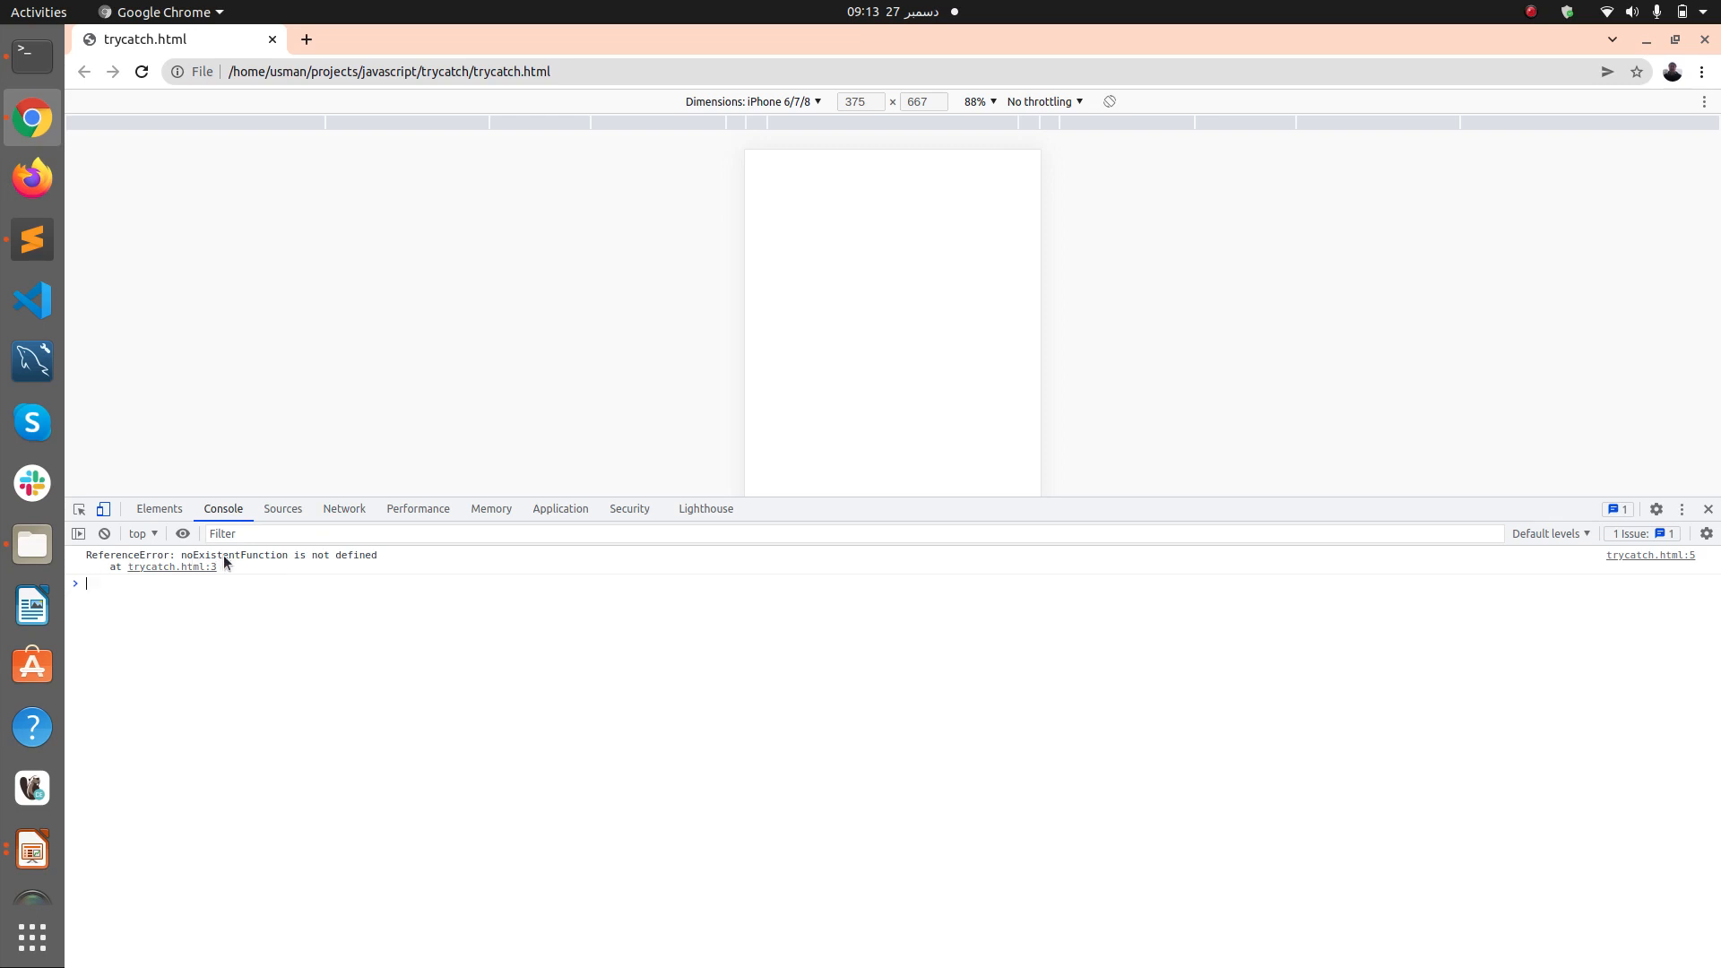
mouse_move(367, 571)
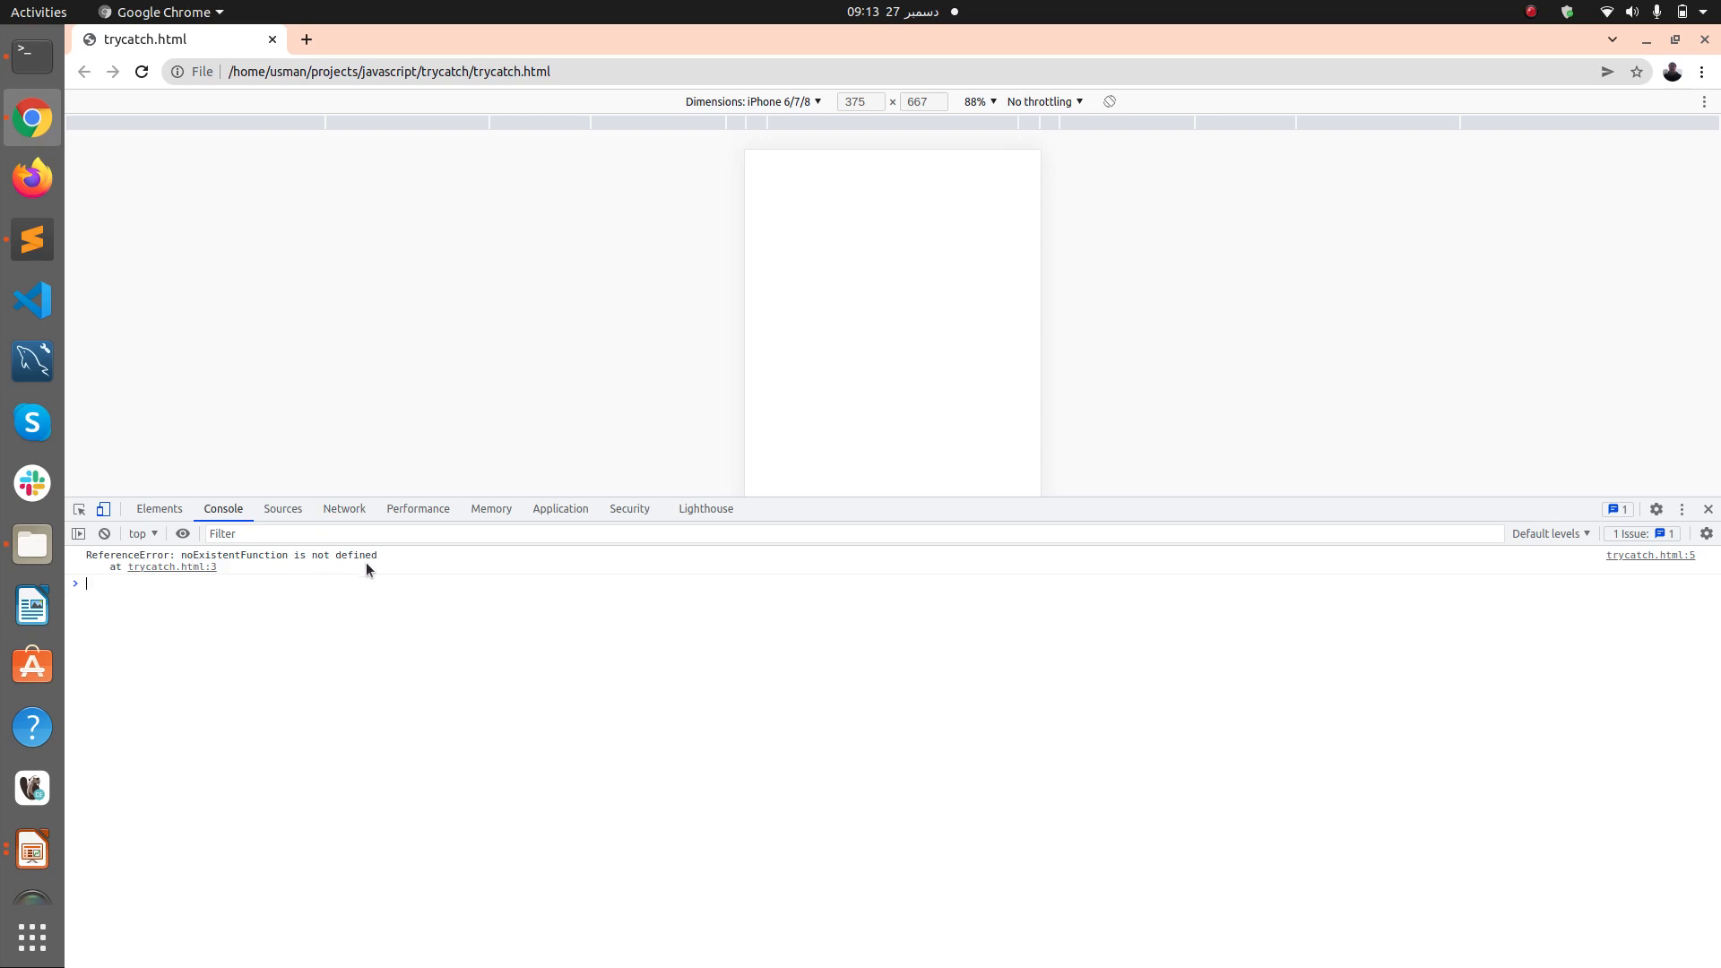
mouse_move(214, 582)
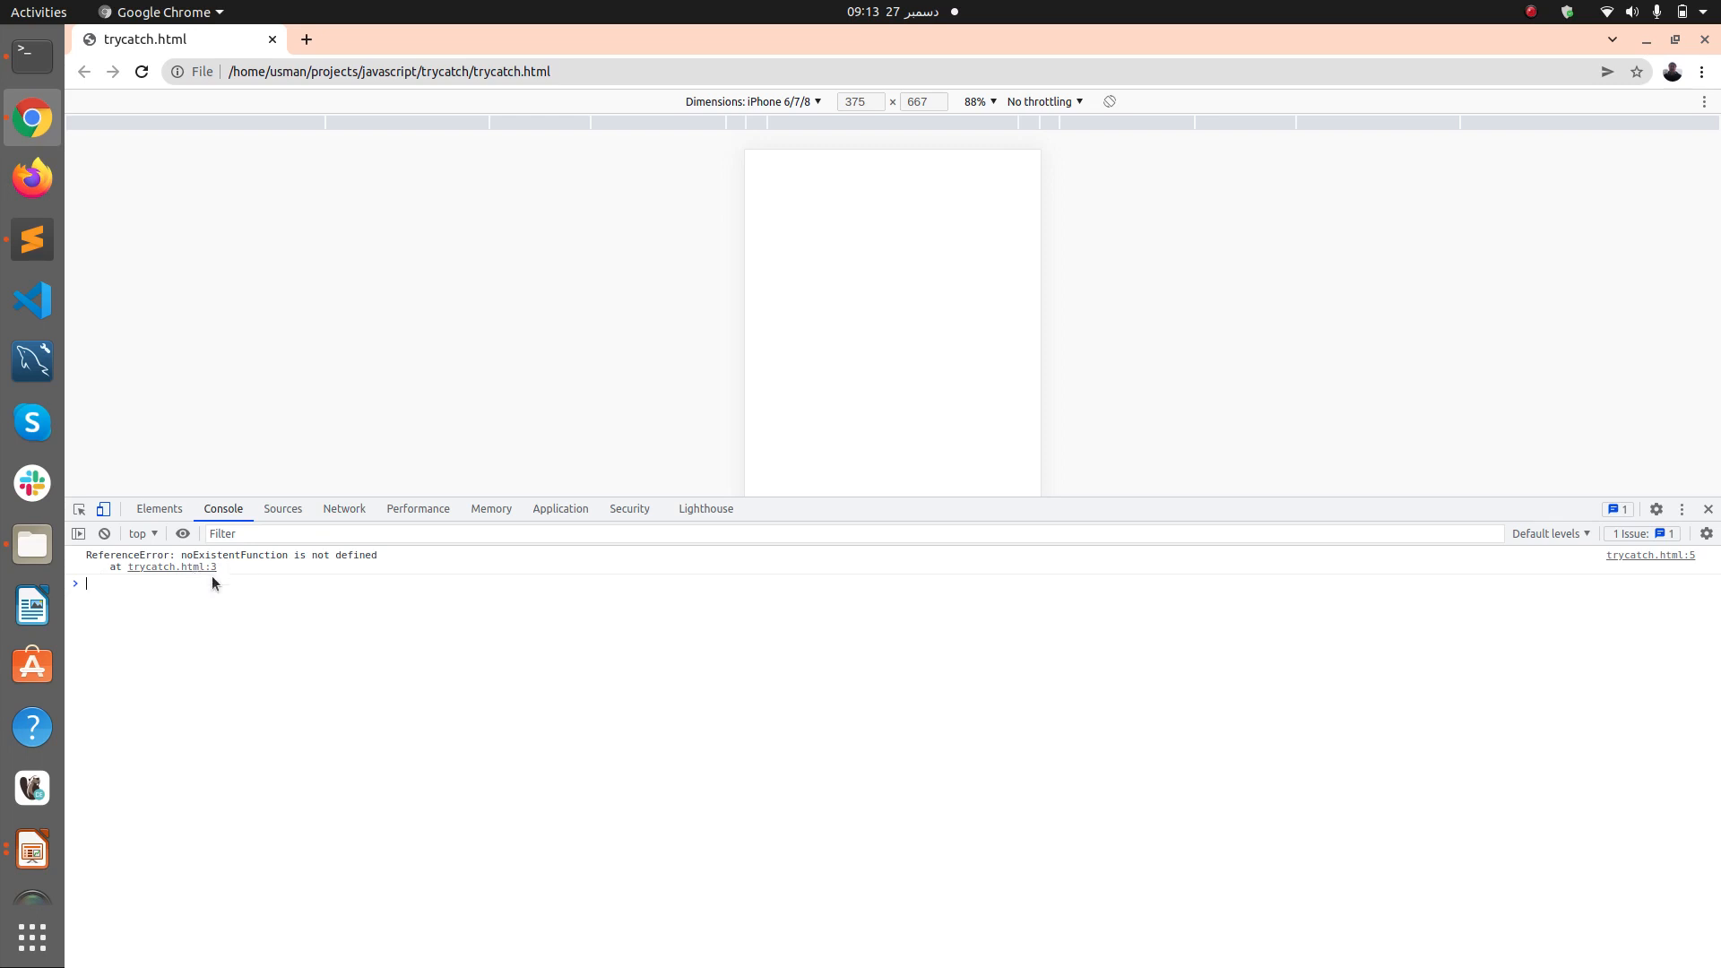
key(alt+Tab)
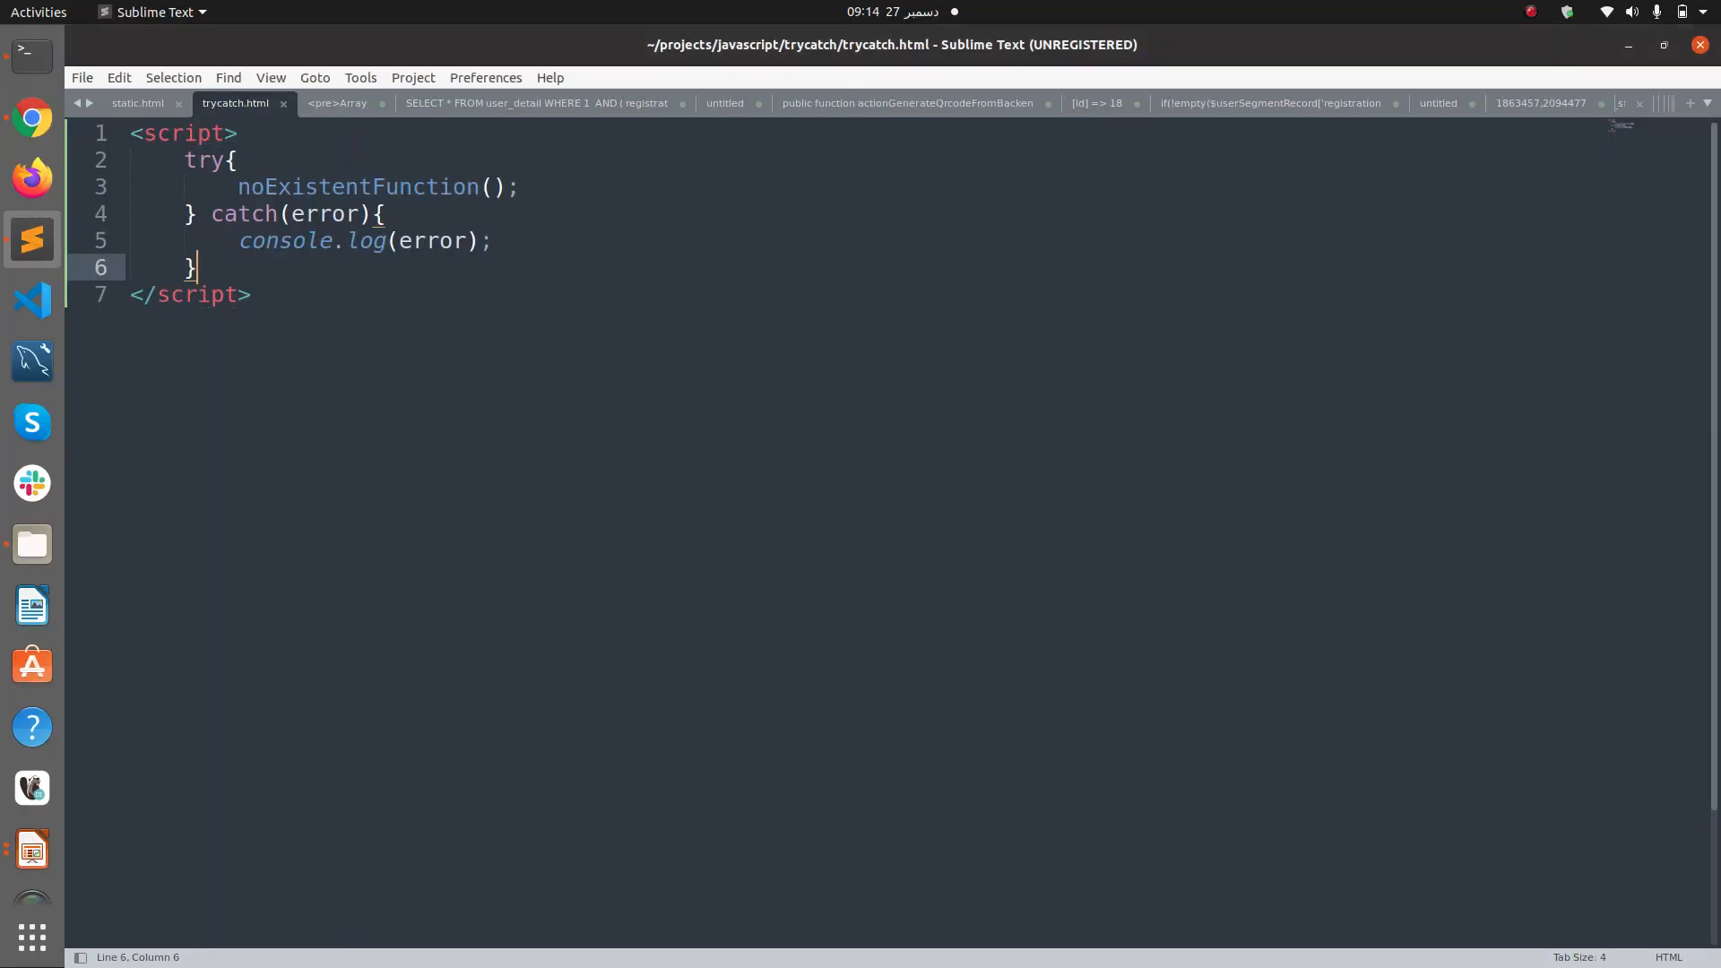
- Write a finally block after catch that logs 'Game Over' to the console
text(fi)
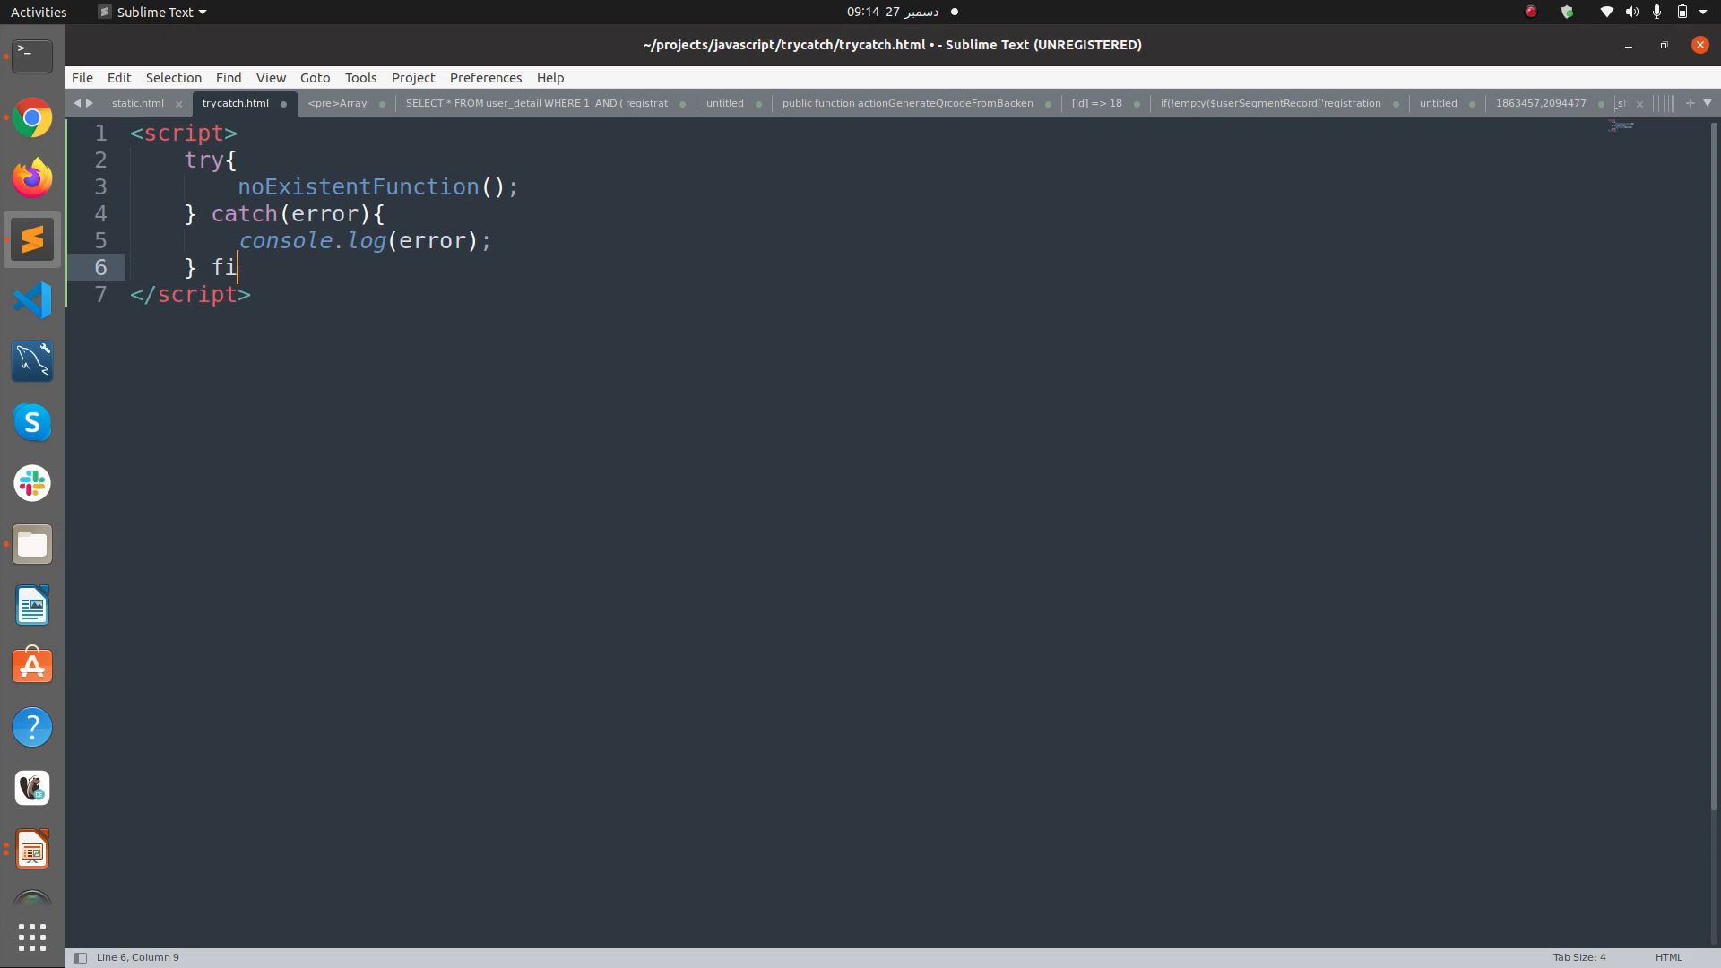
text(nally{})
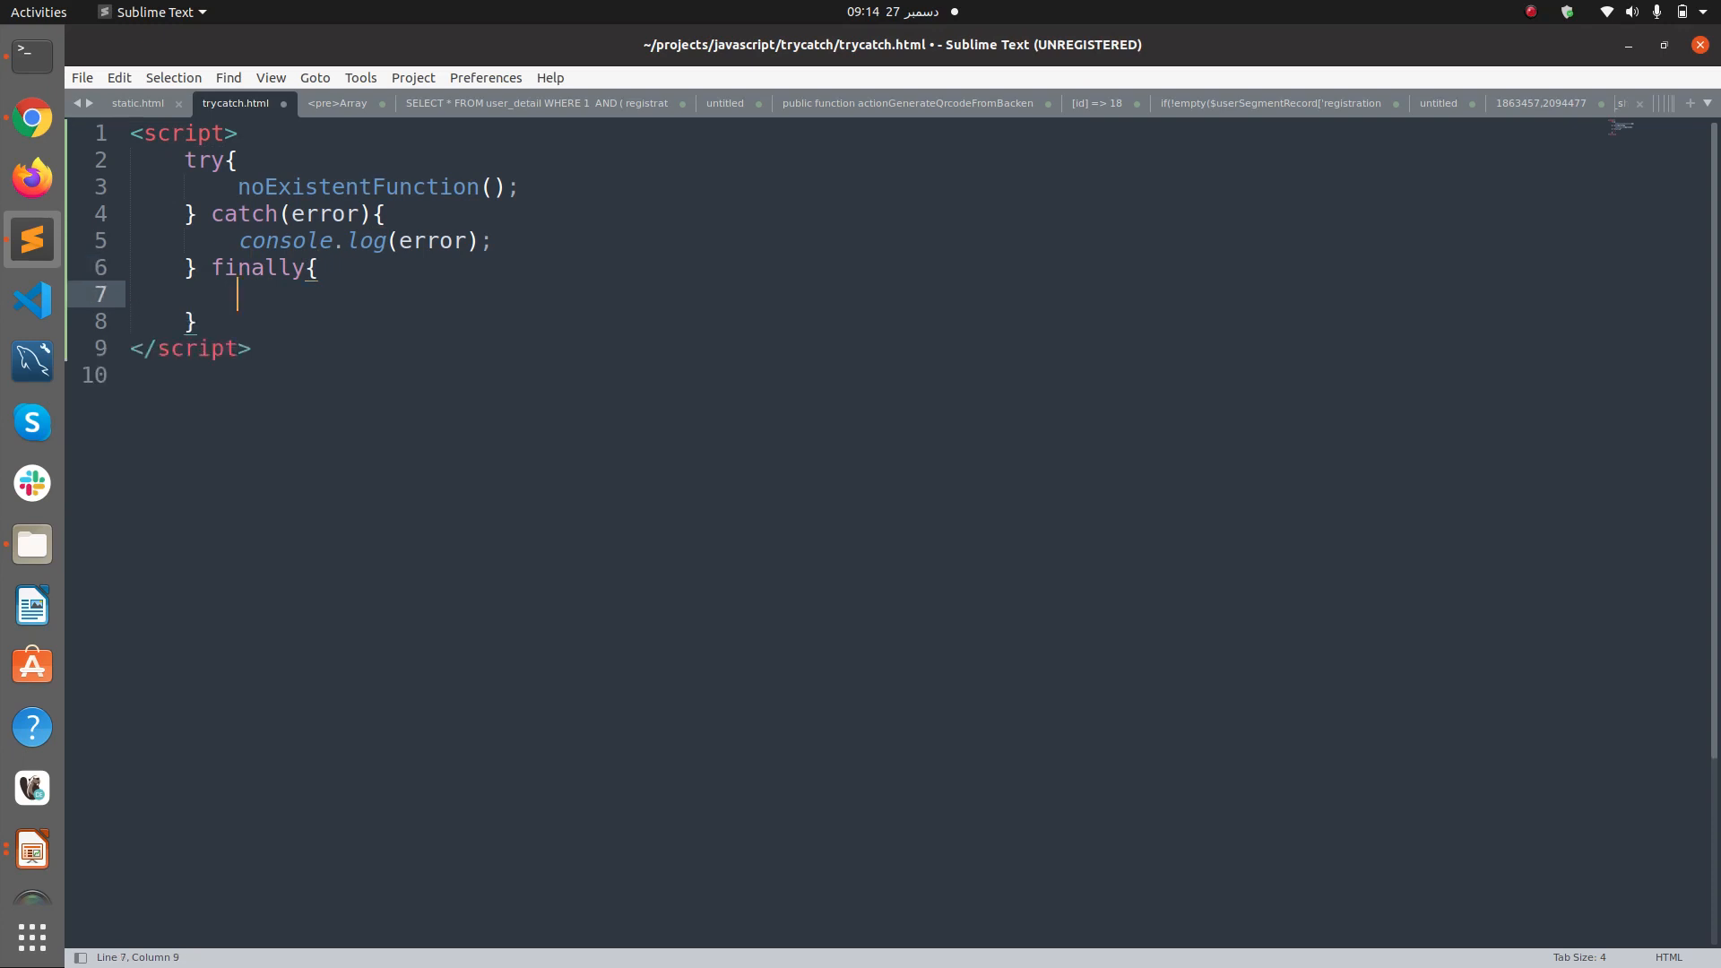
text(console.log)
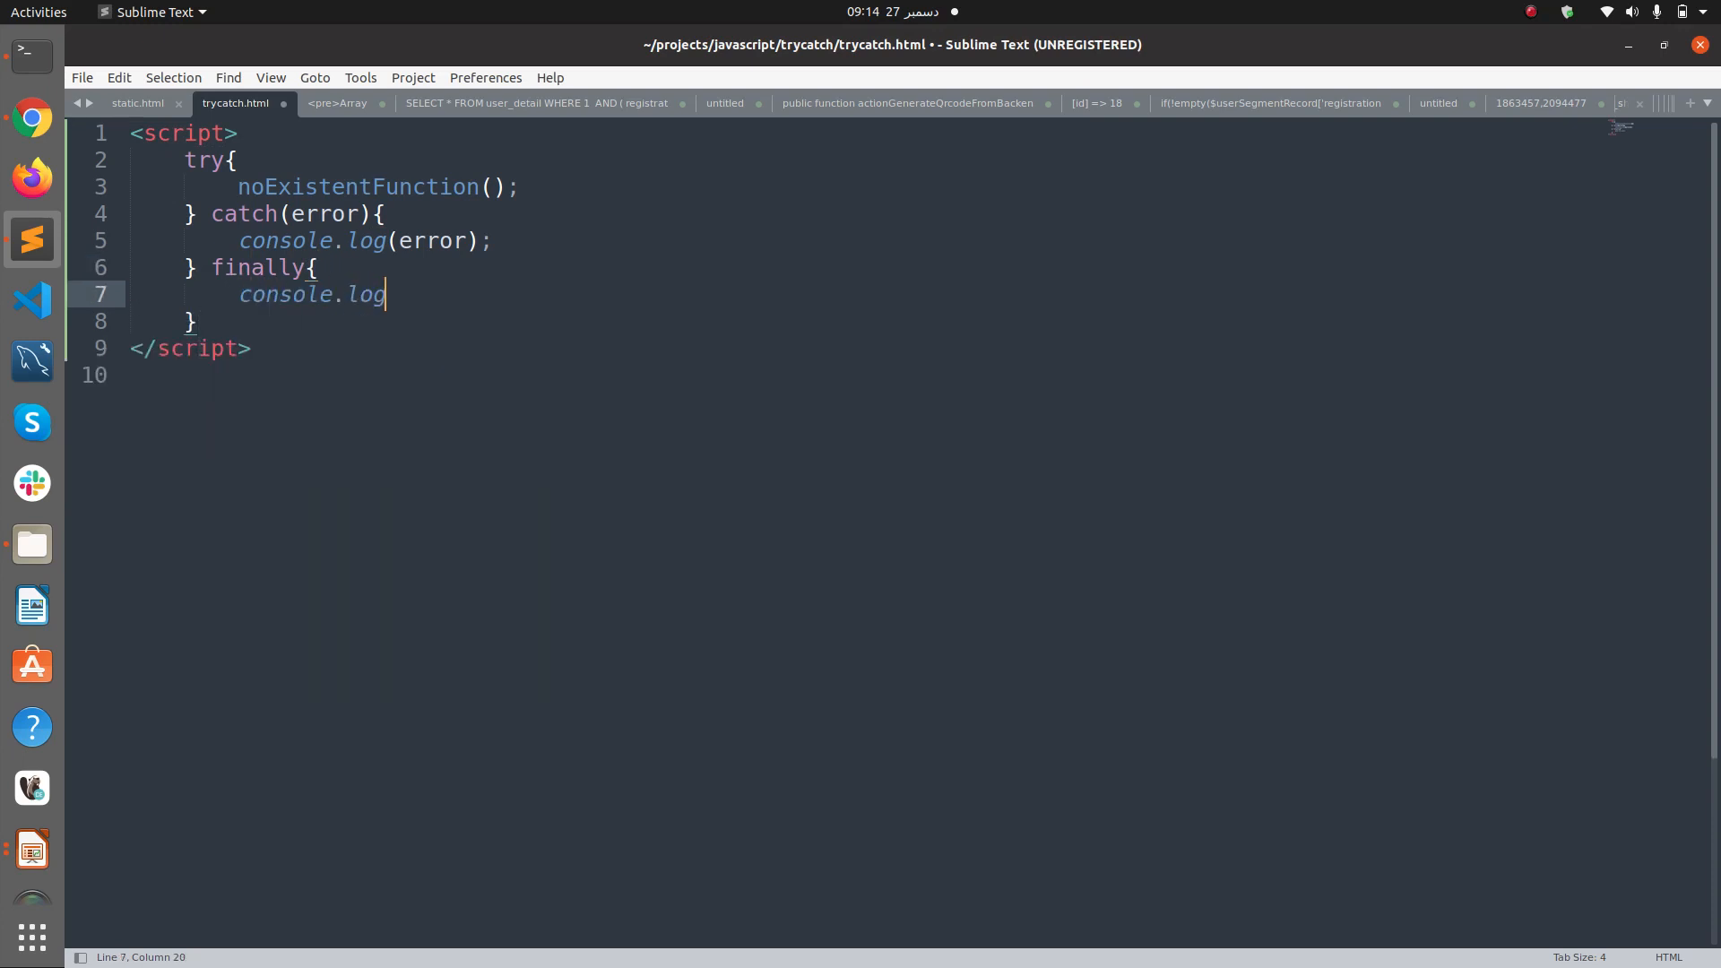
text(('Gamer '))
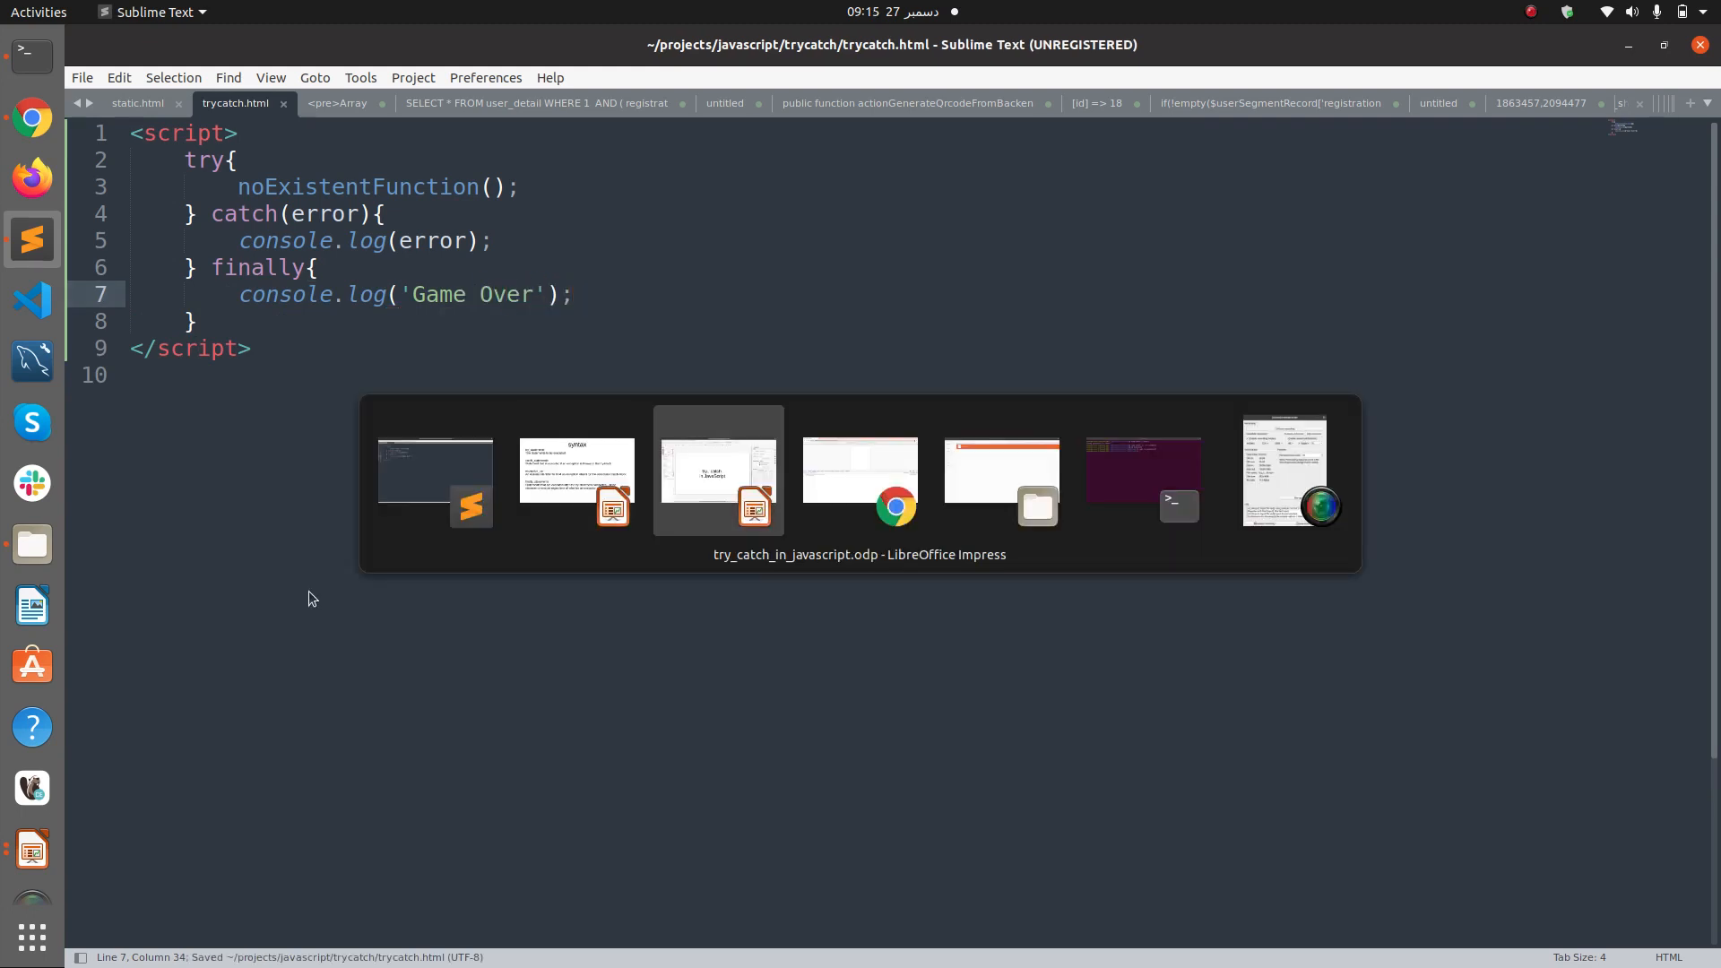
click(860, 483)
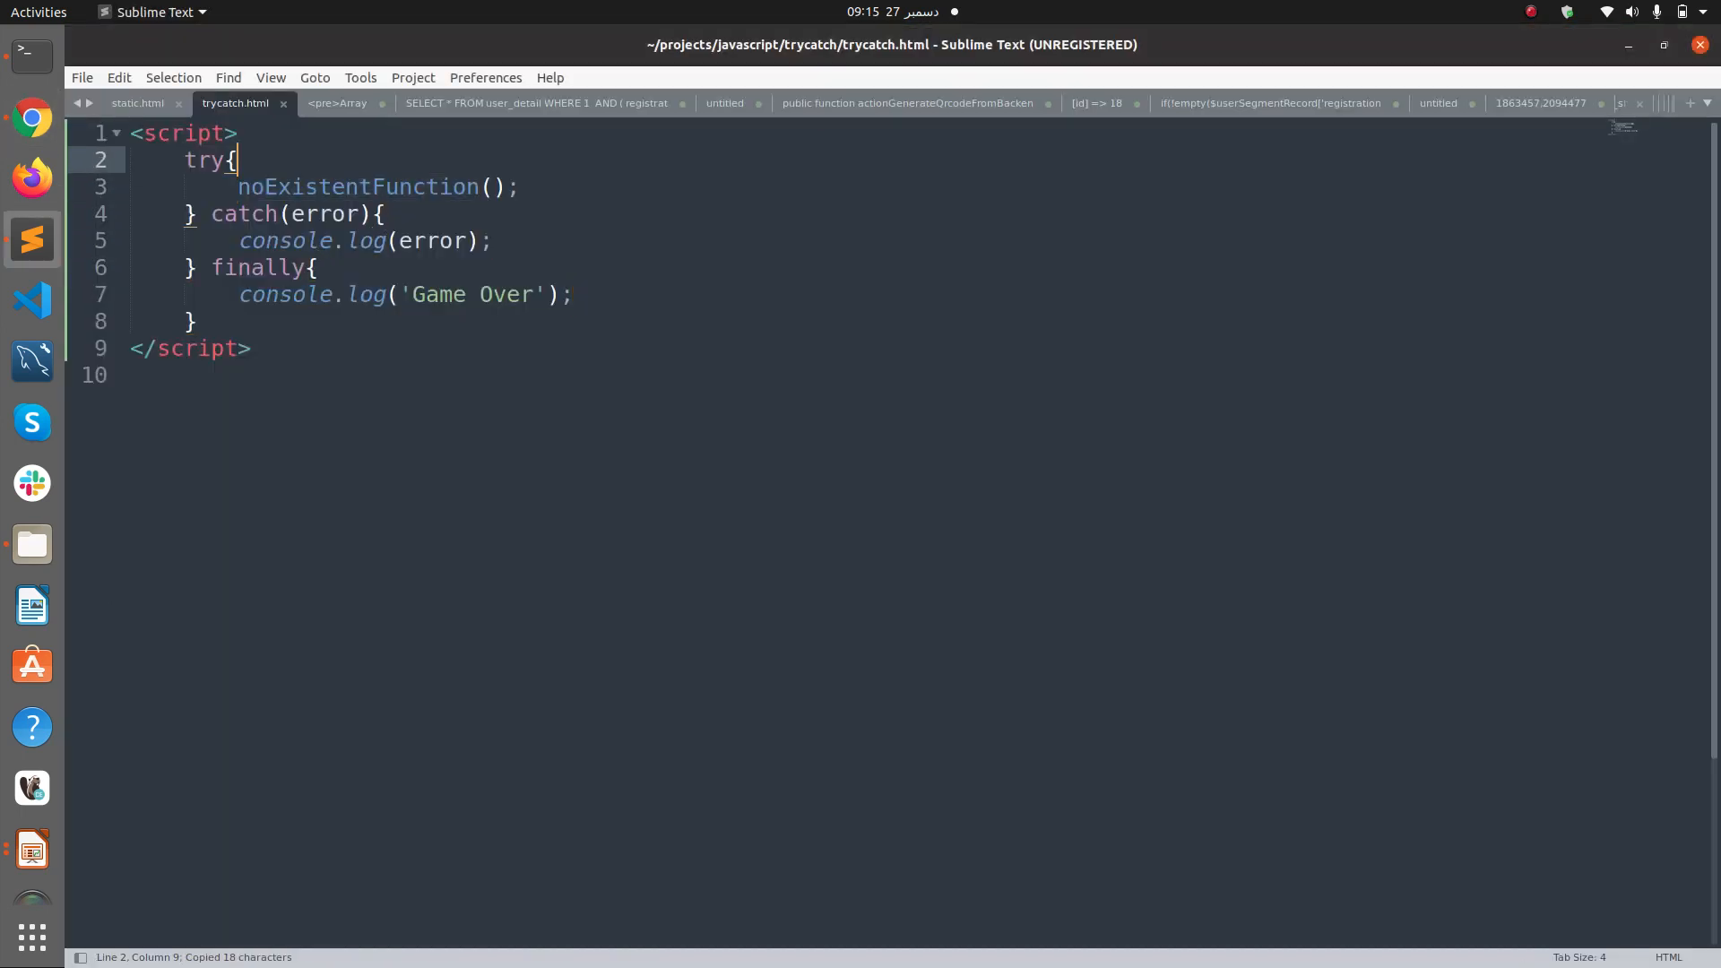
- Define noExistentFunction() logging 'hello world', save, and recheck the Chrome console
text(function noExistentFunction))
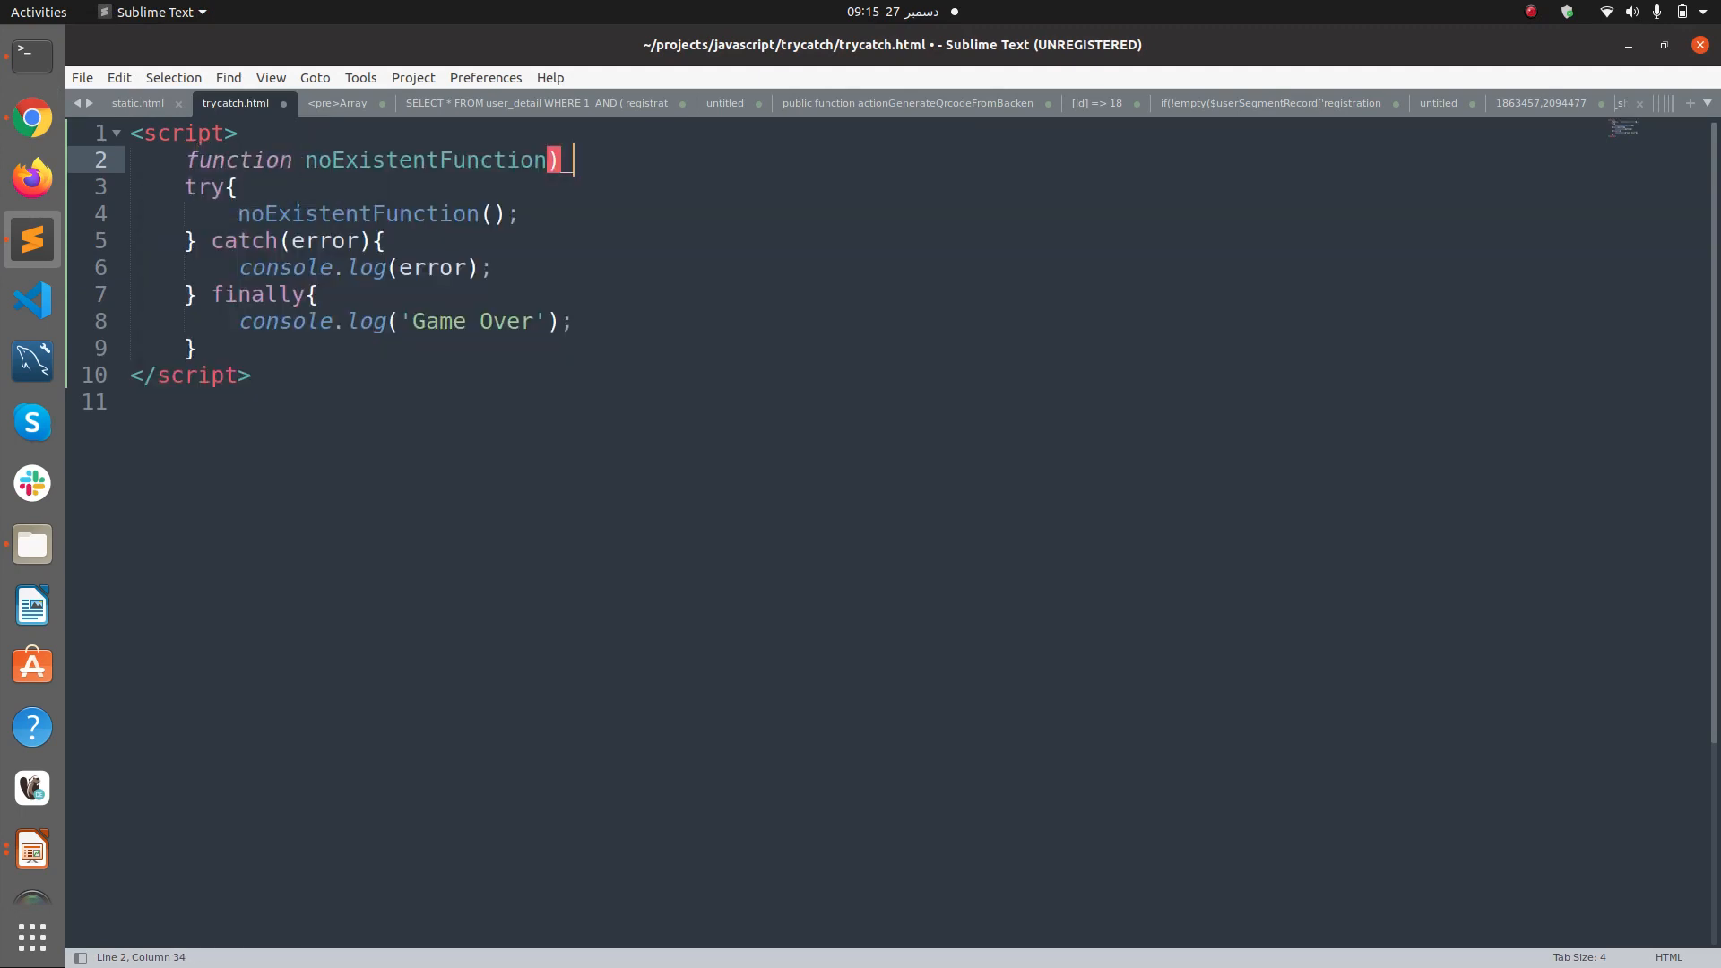
text({)
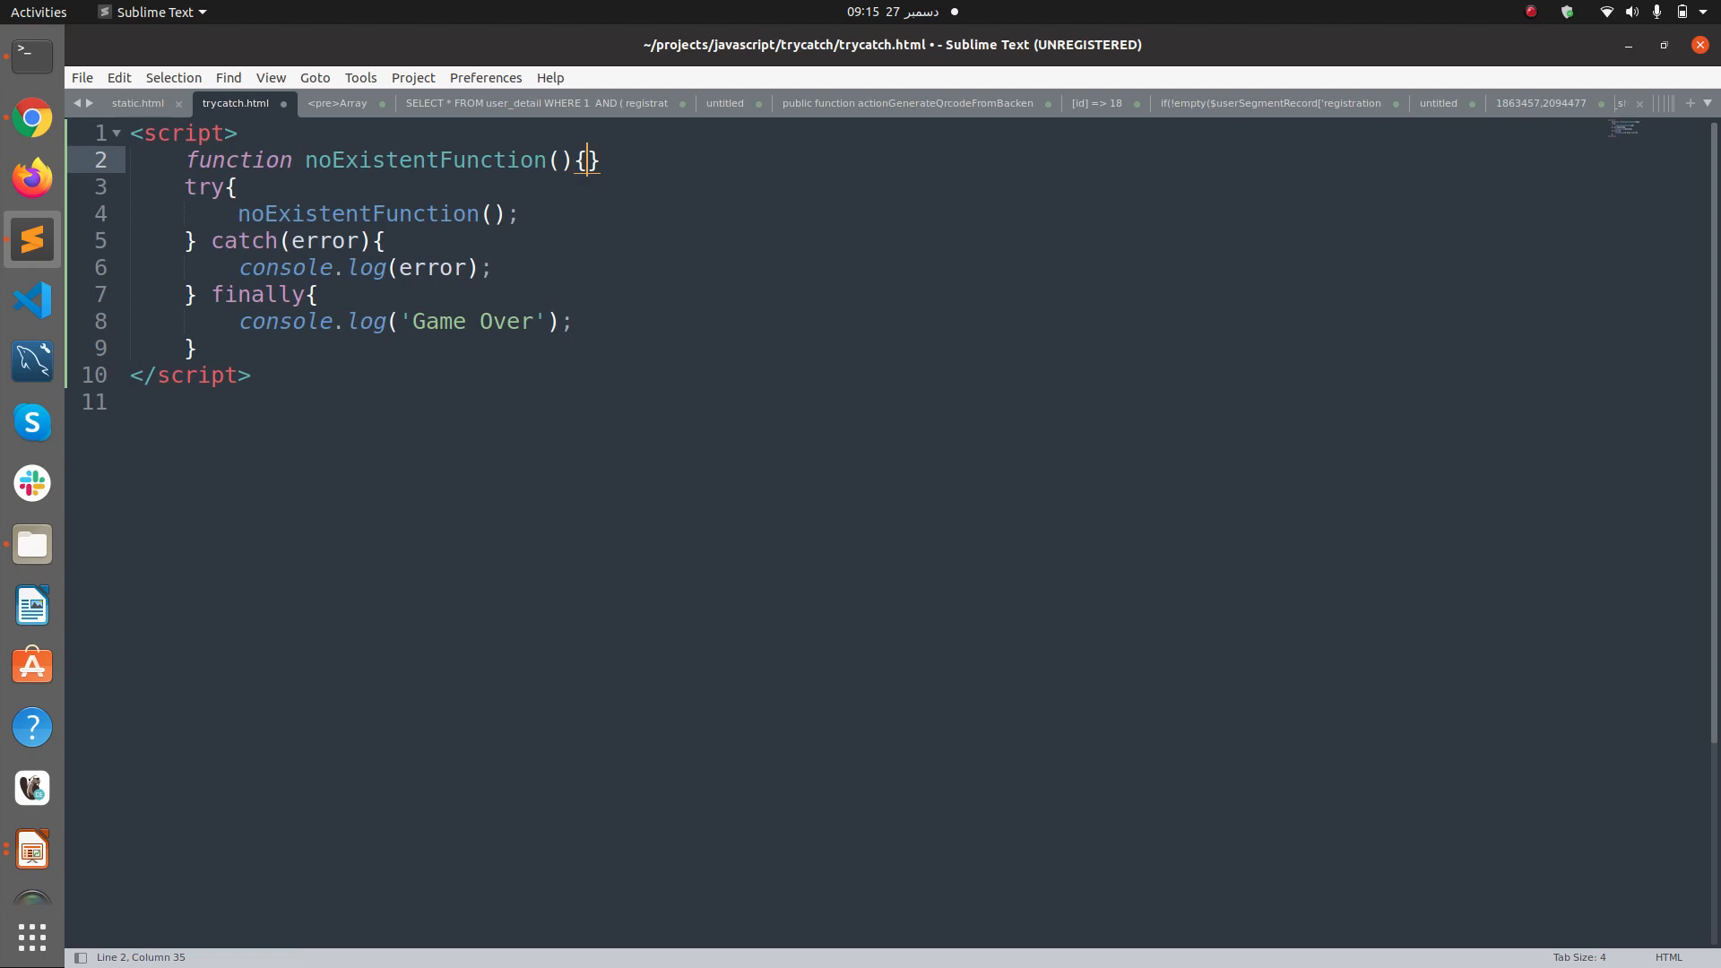
text(console.log('hello)
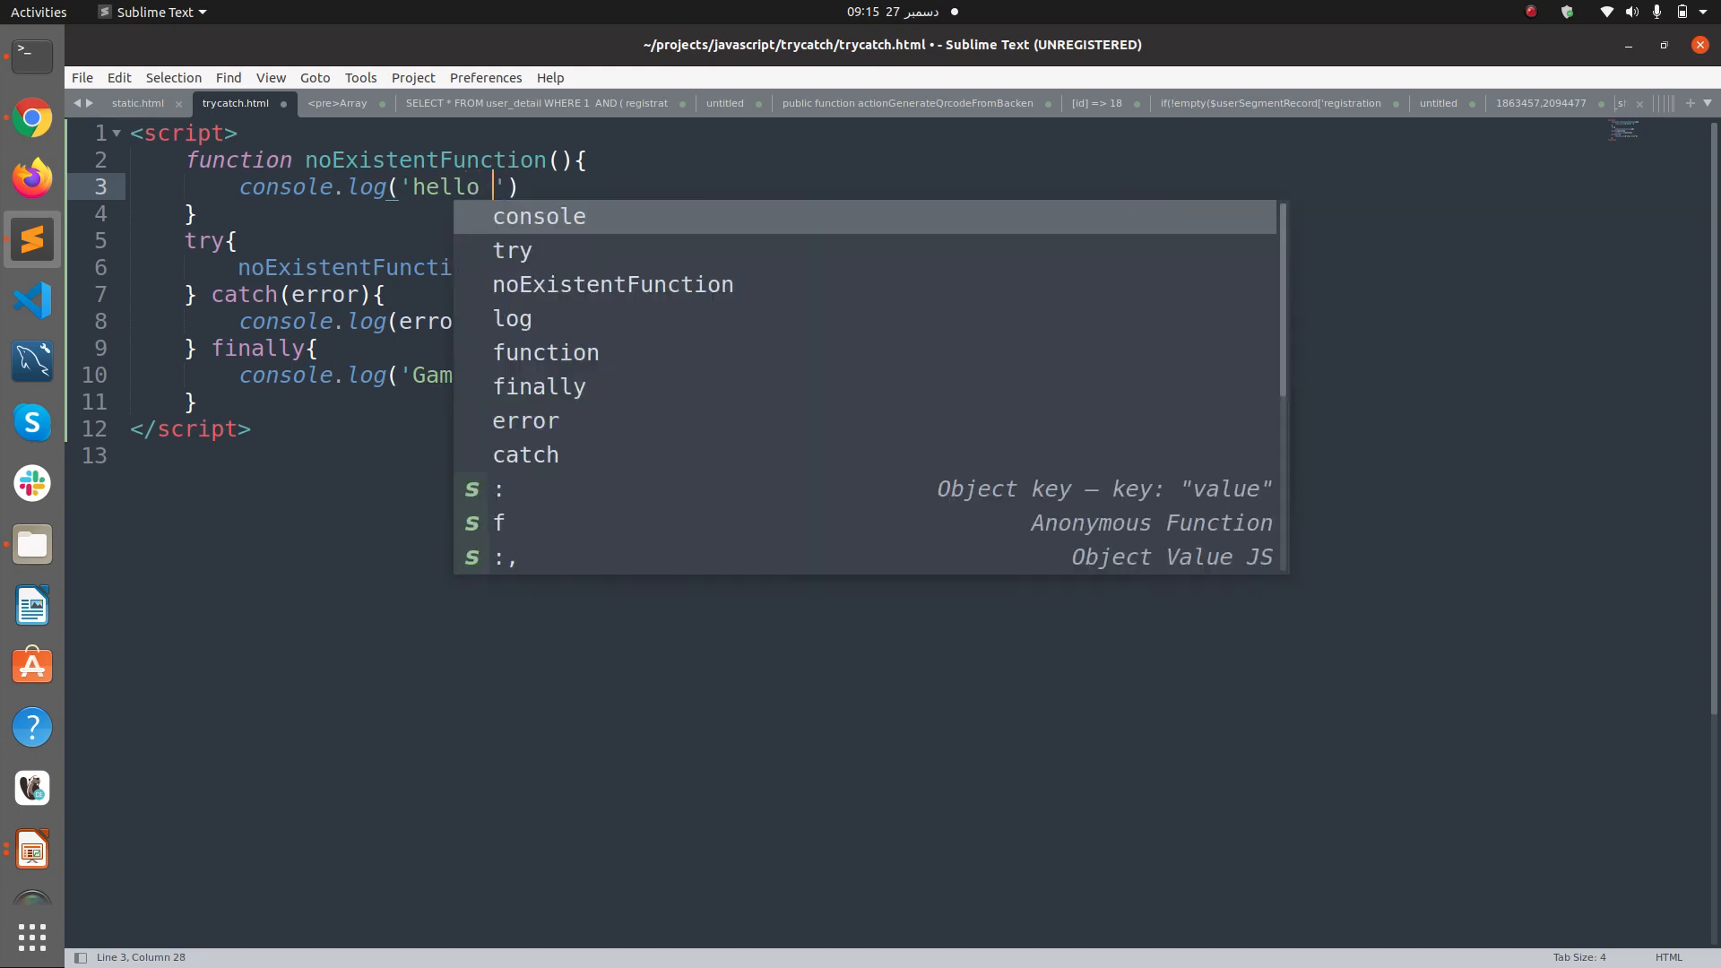
text(world');)
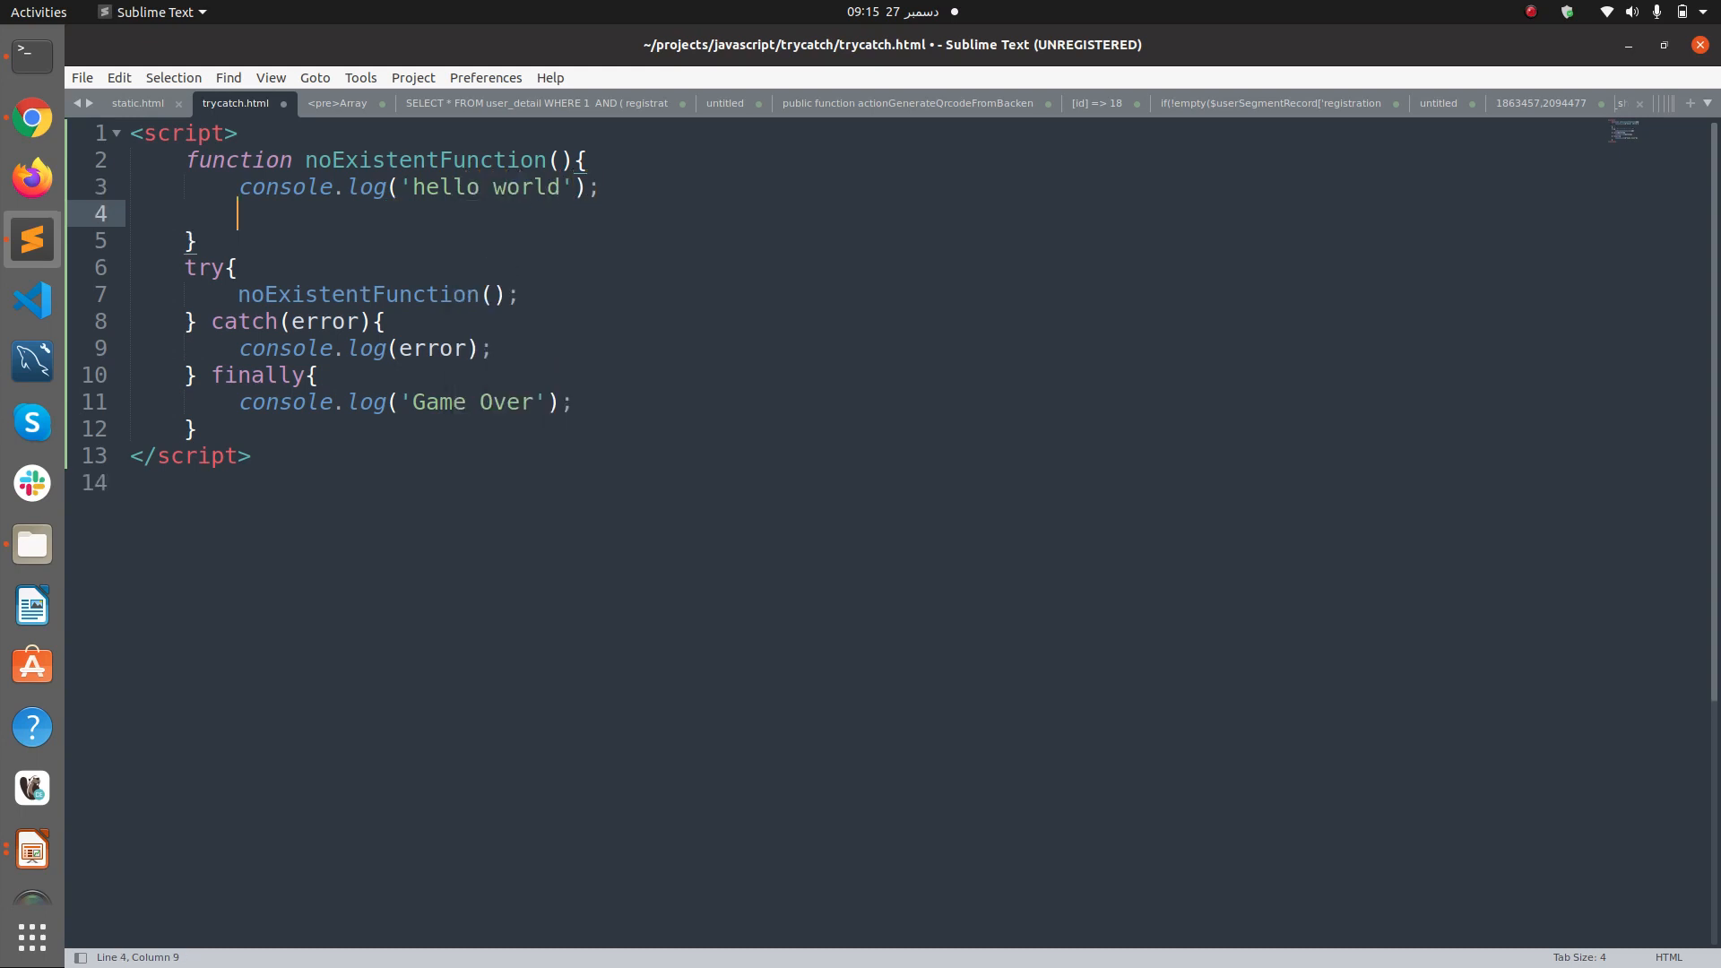
key(ctrl+s)
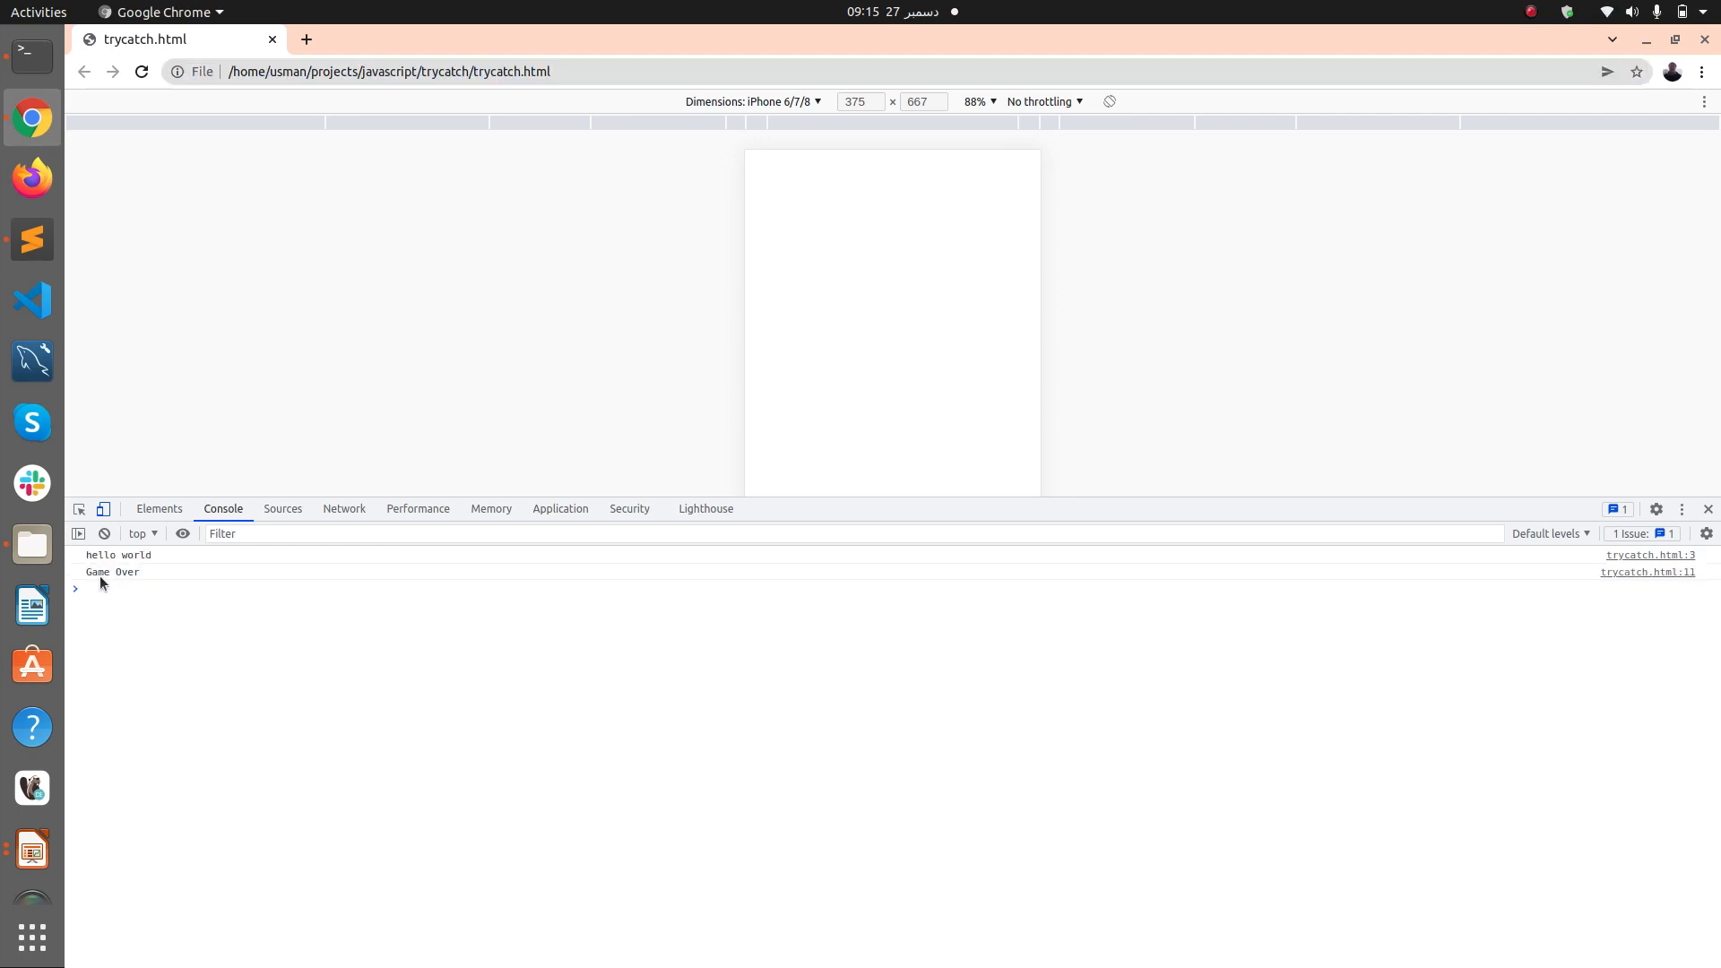
click(32, 239)
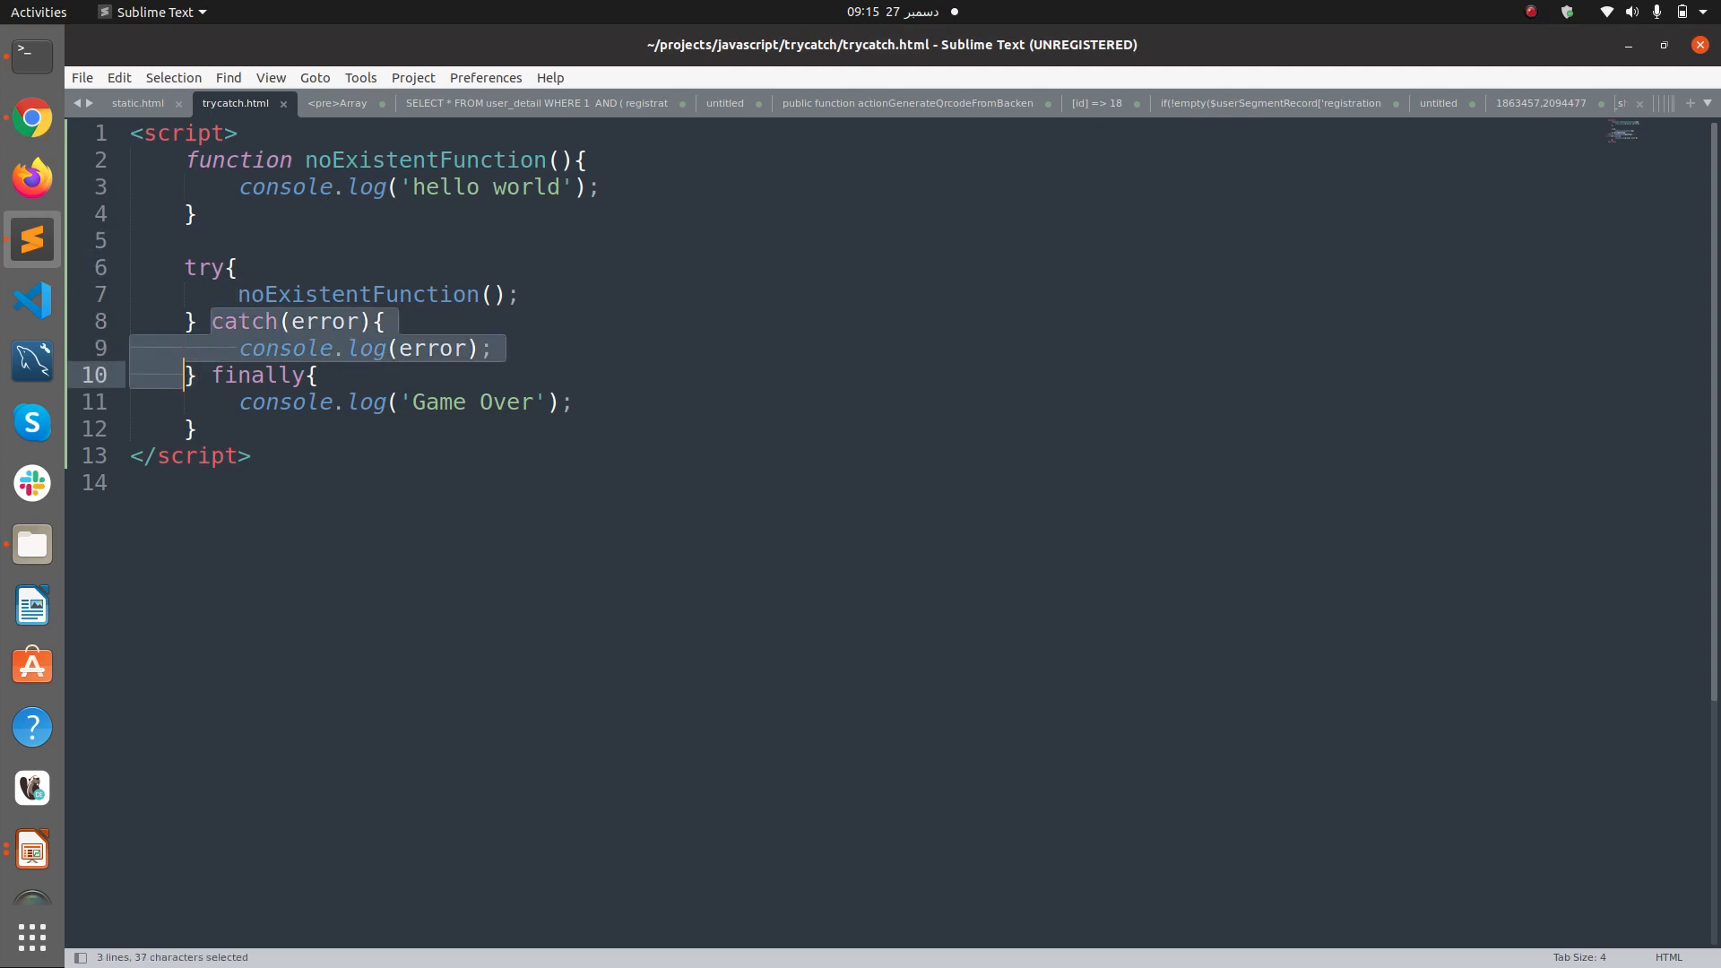
- Review the catch and finally blocks in the editor, then return to Chrome
click(236, 375)
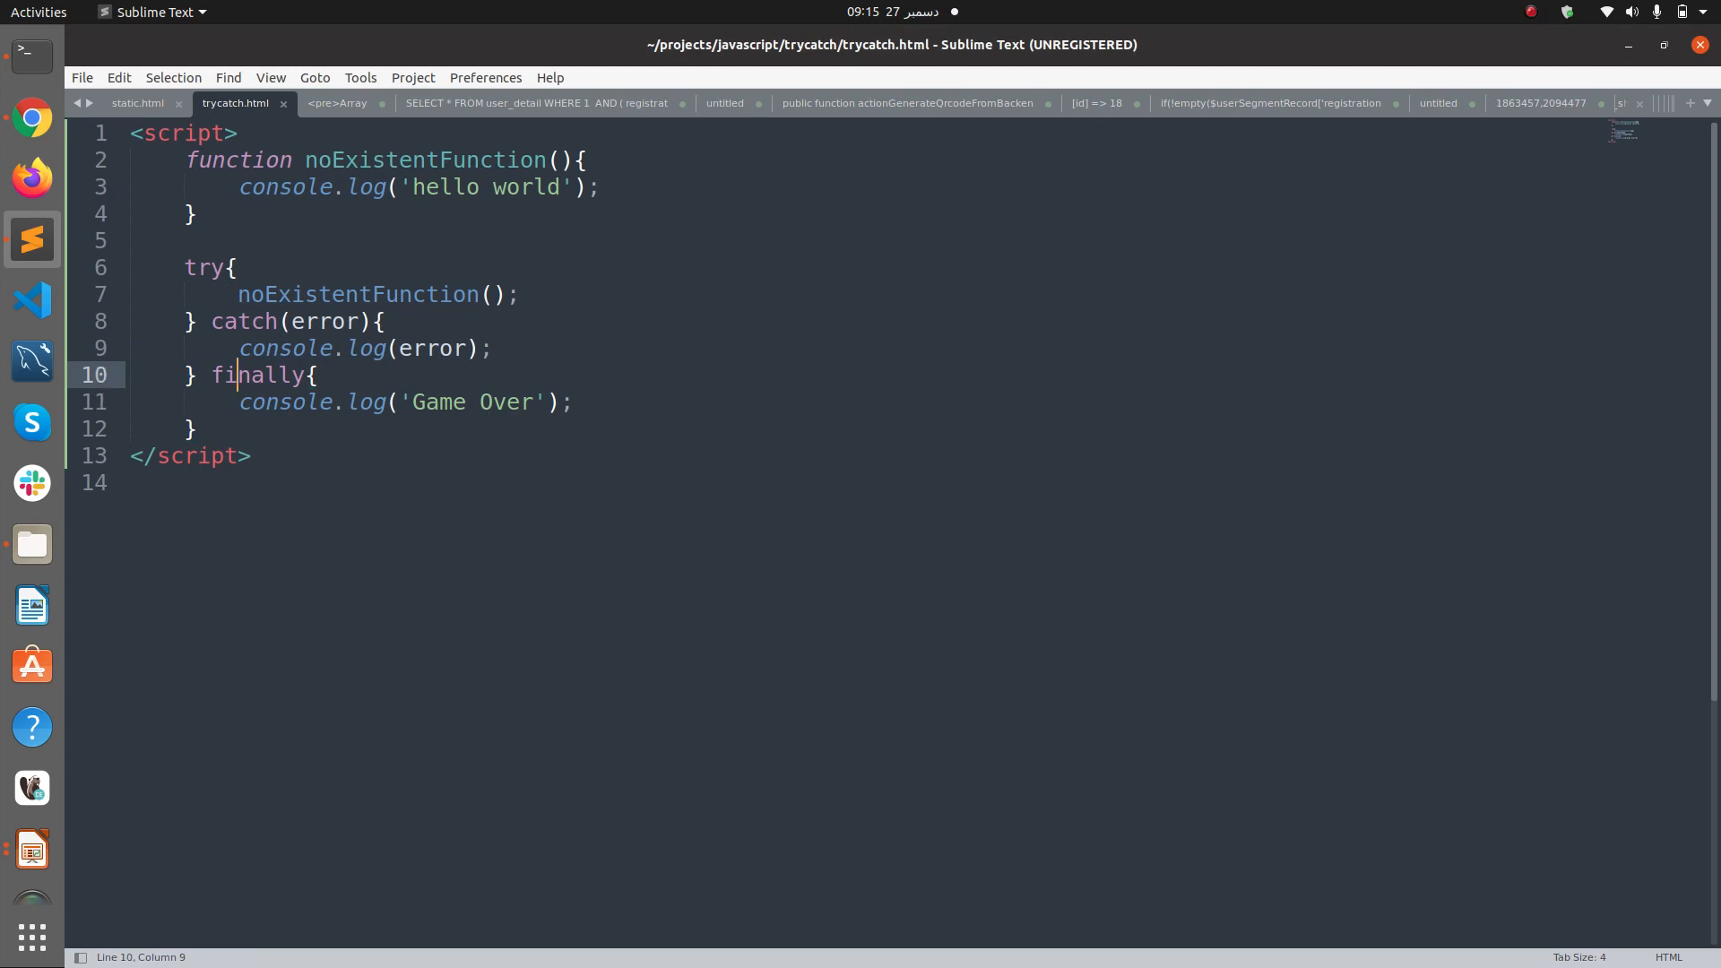
key(alt+Tab)
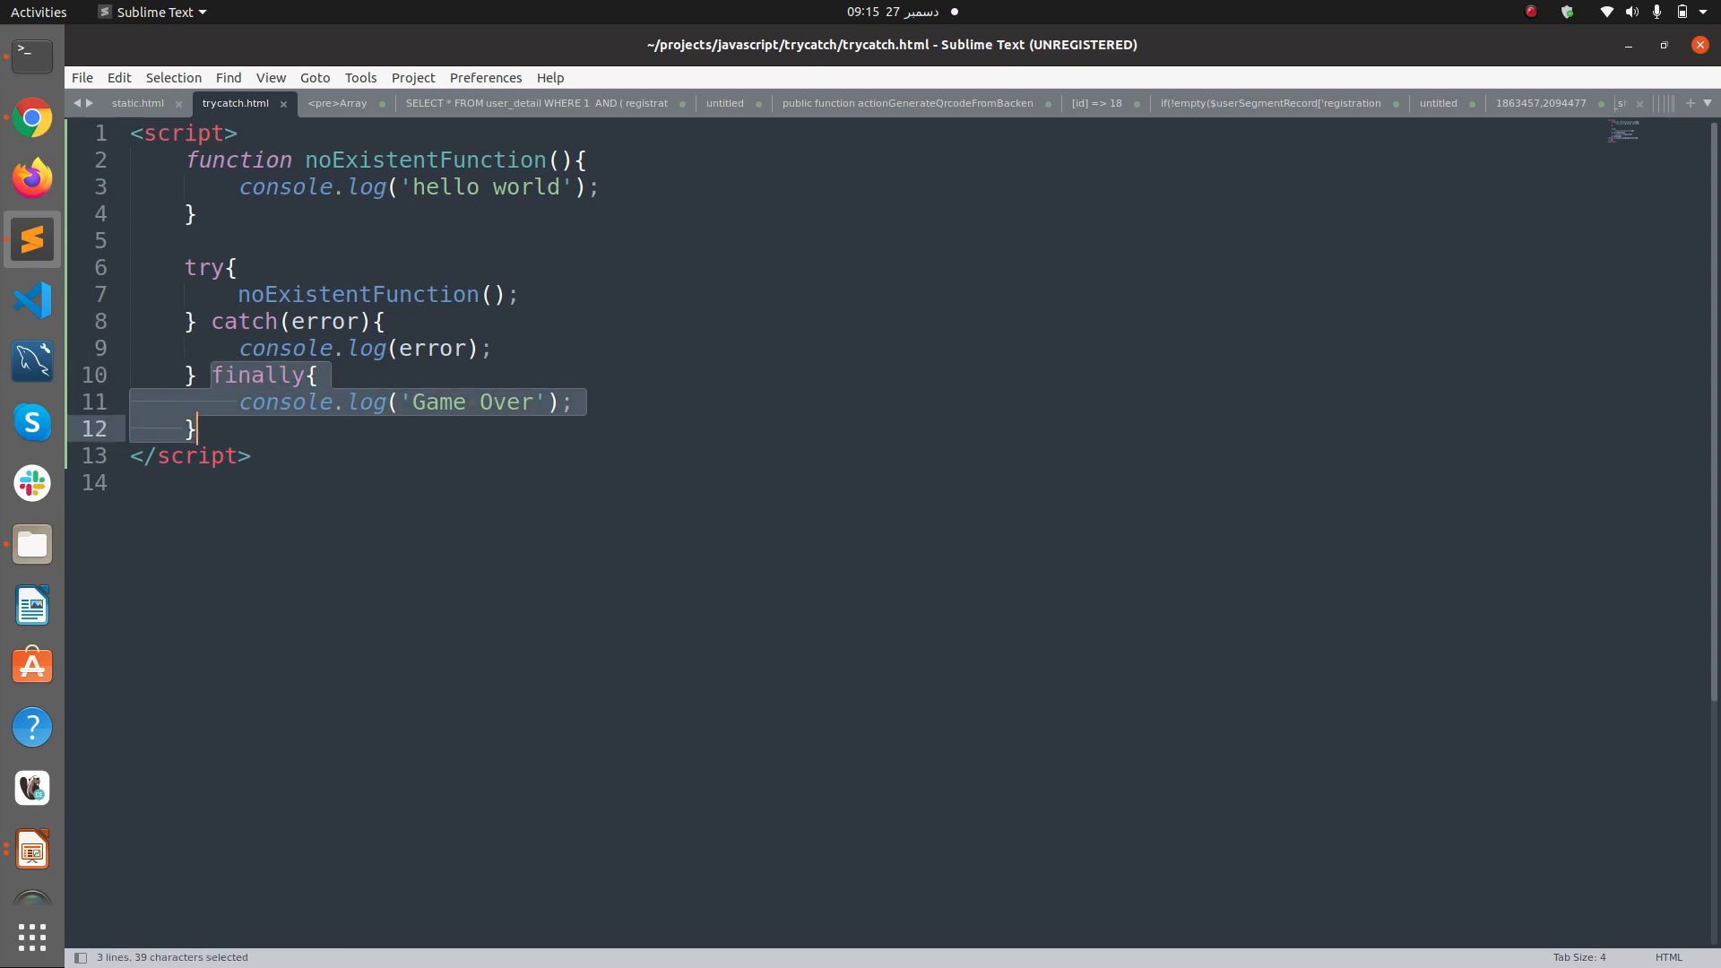
key(alt+Tab)
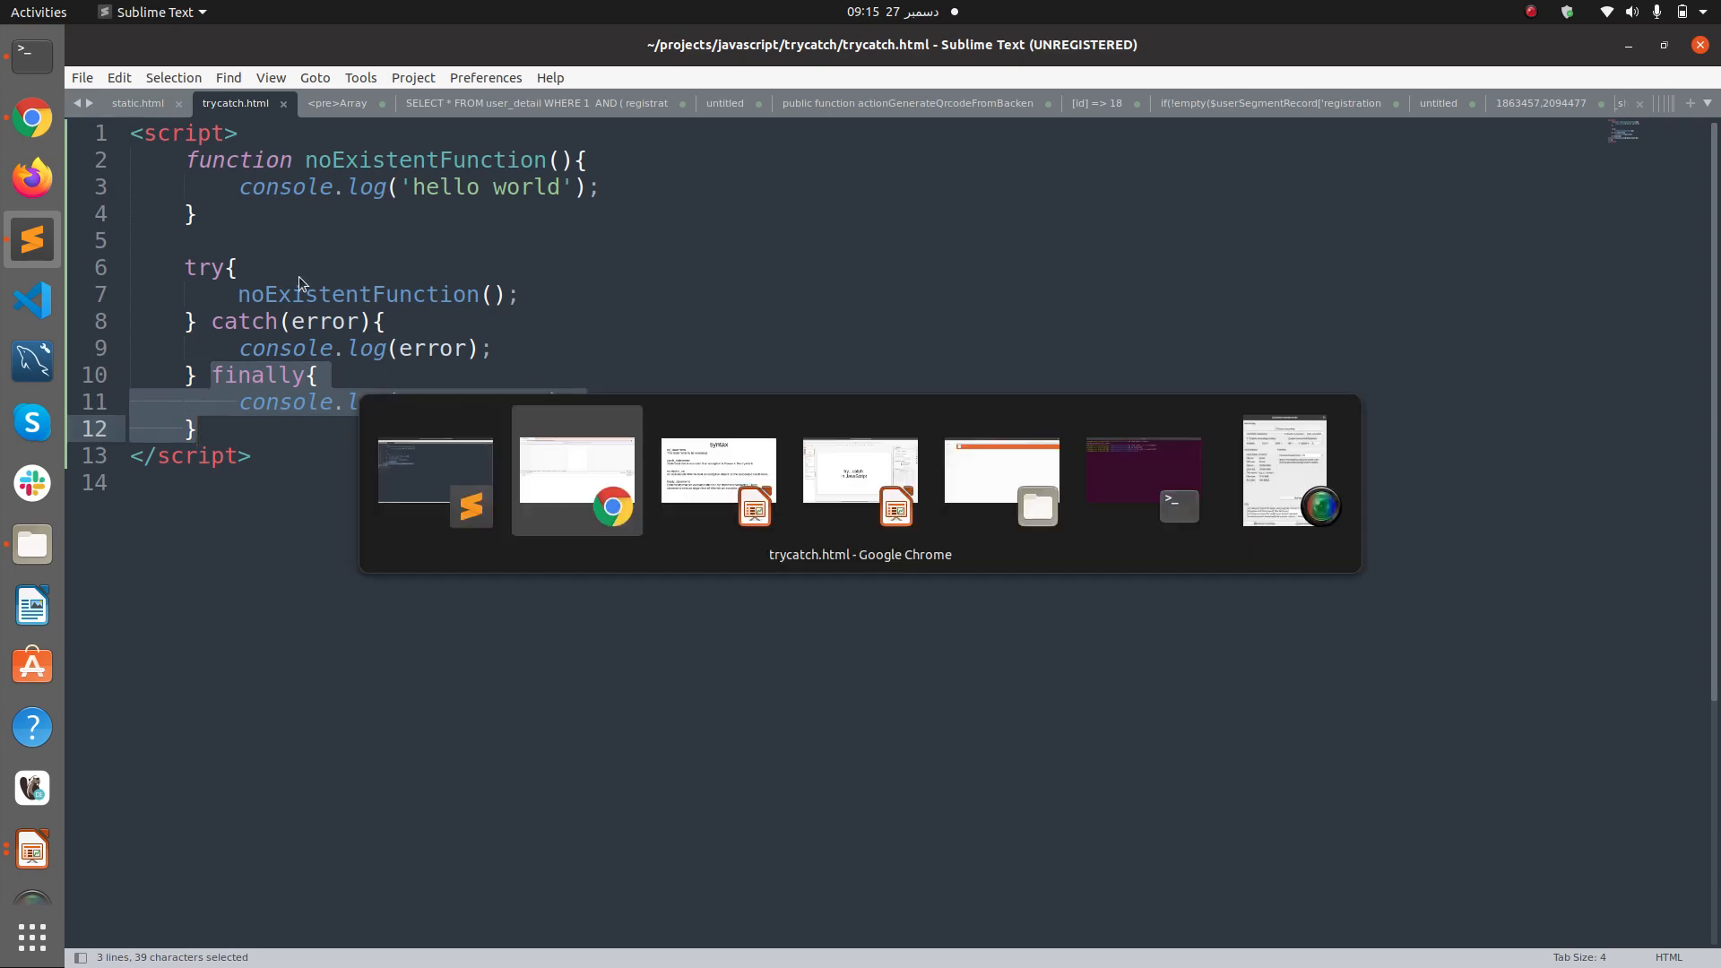